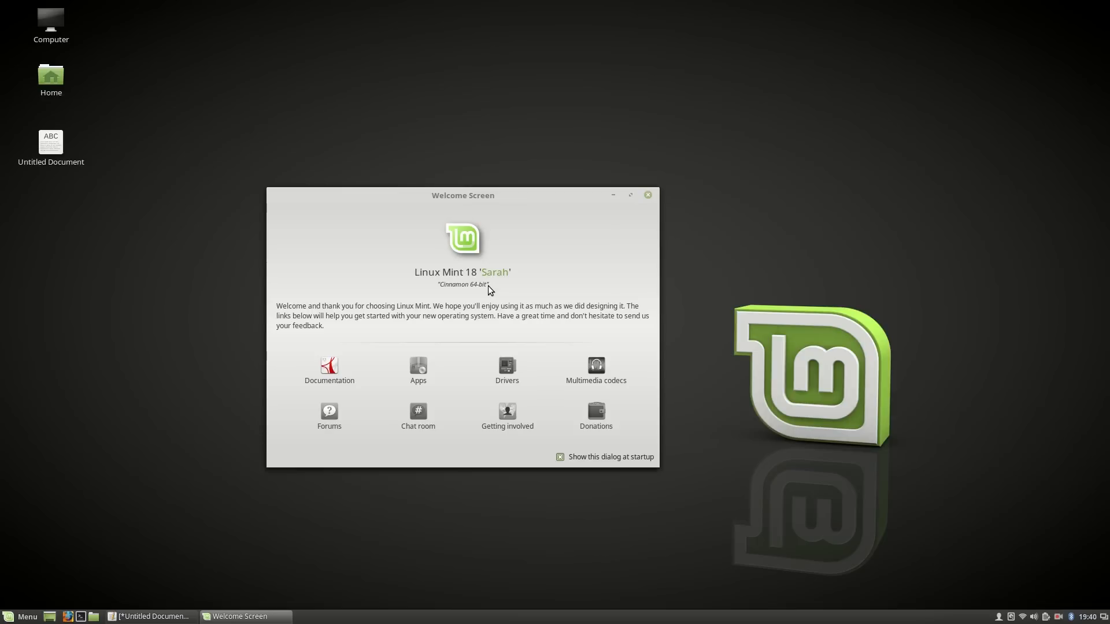
mouse_move(670, 380)
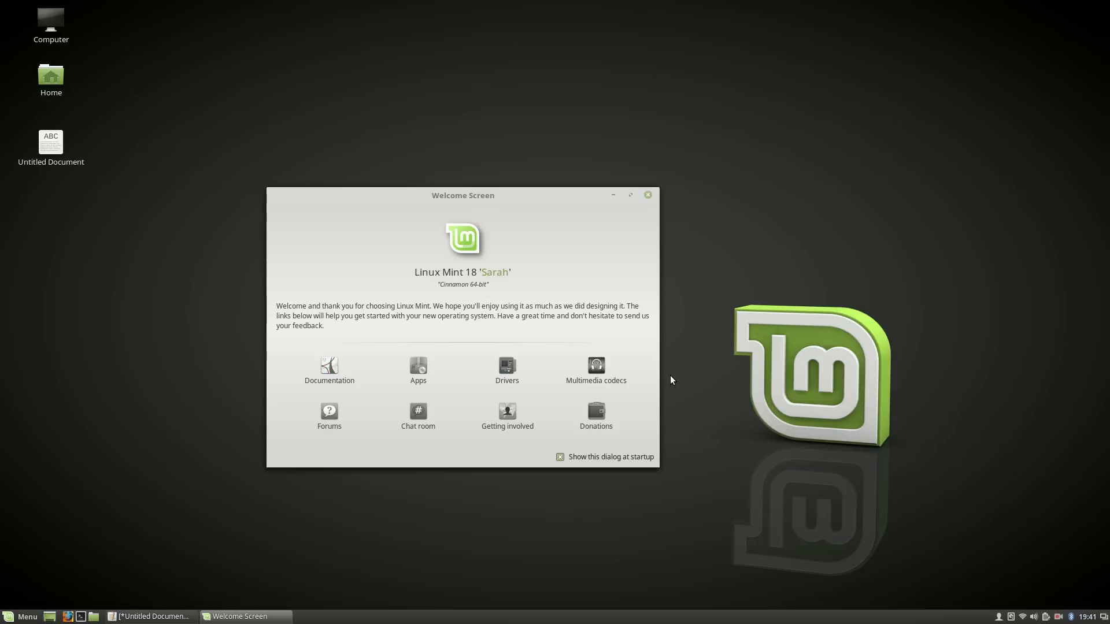
Close the Welcome Screen and bring up the Cinnamon application menu.
click(21, 616)
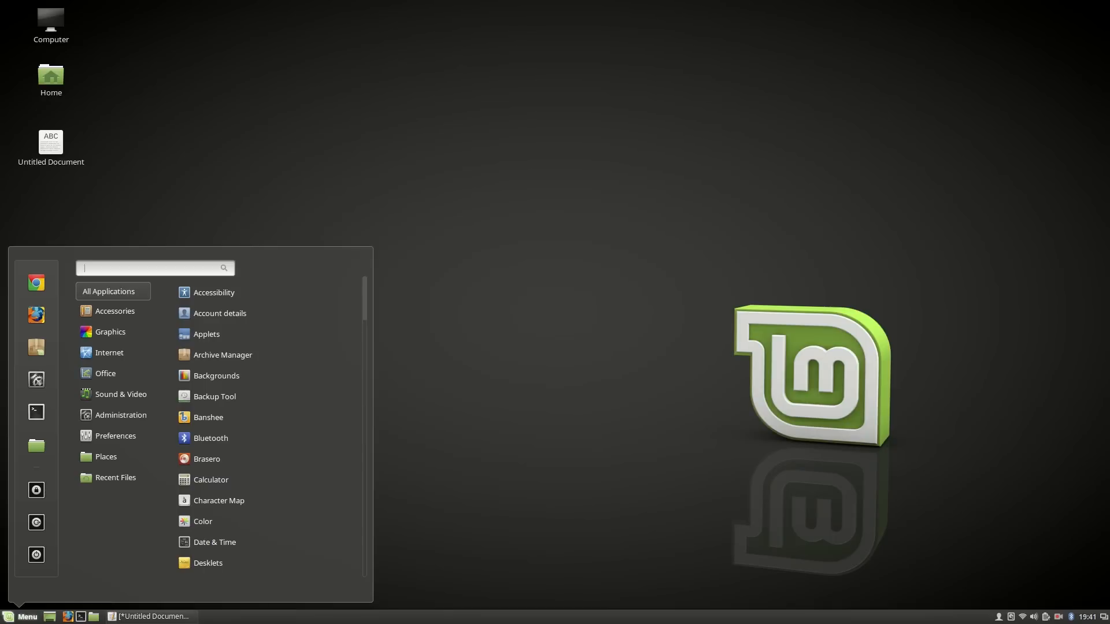
Launch Update Manager from the menu search 'update' and keep the default update policy.
text(update)
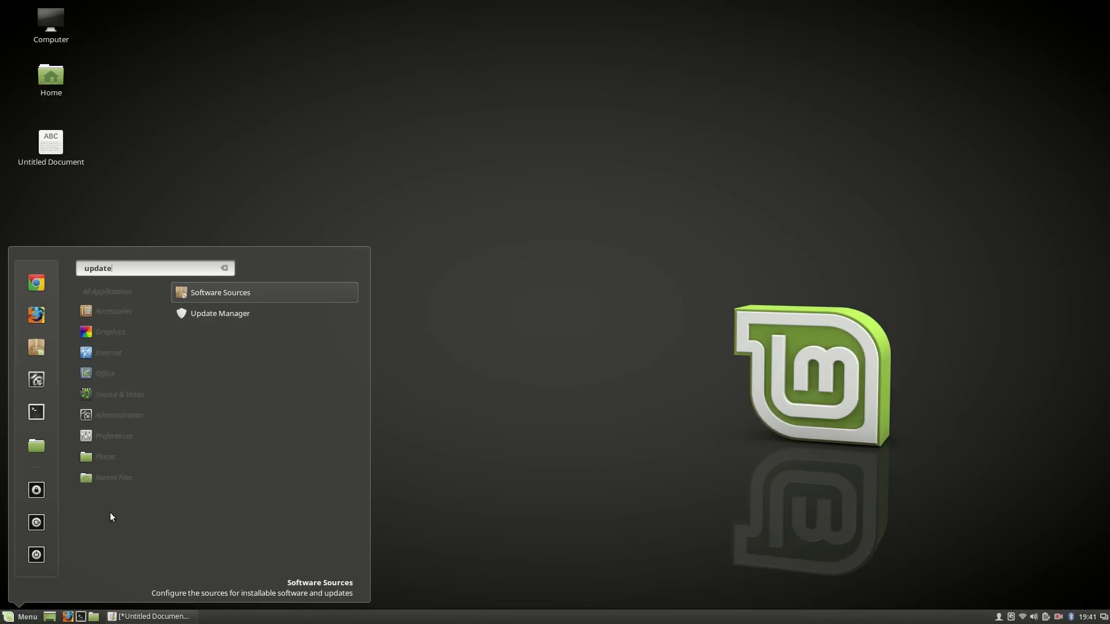
mouse_move(262, 317)
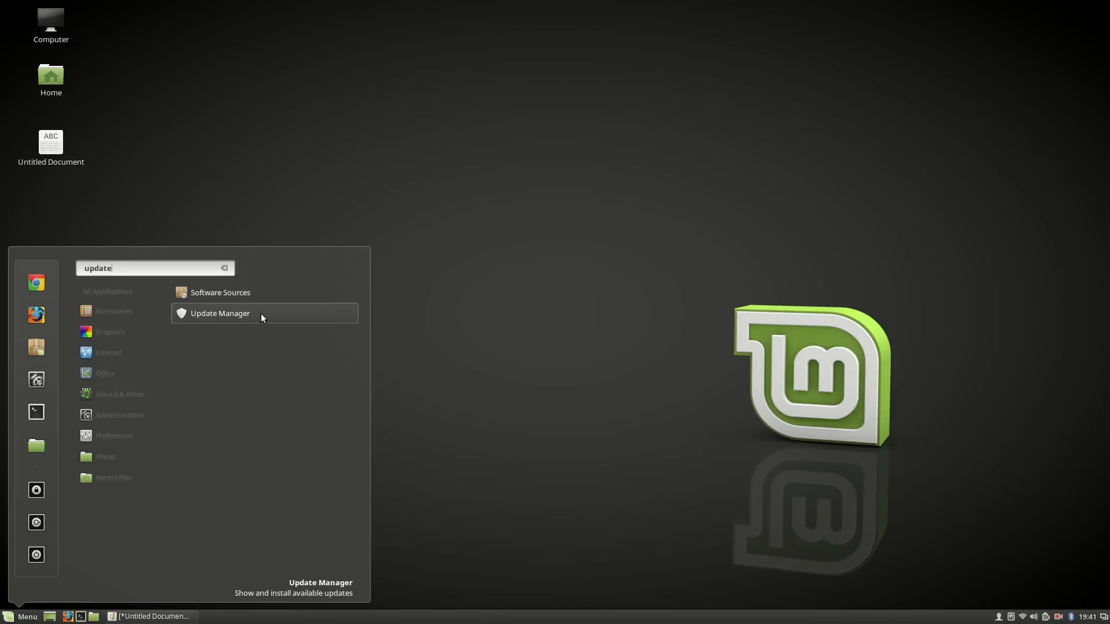
click(219, 313)
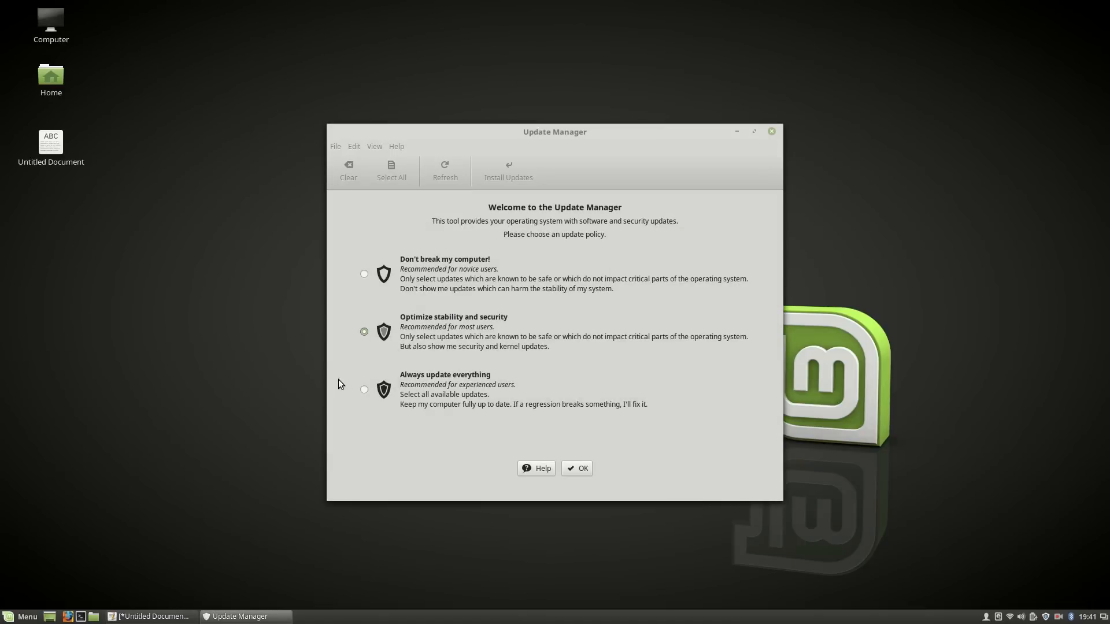
mouse_move(515, 174)
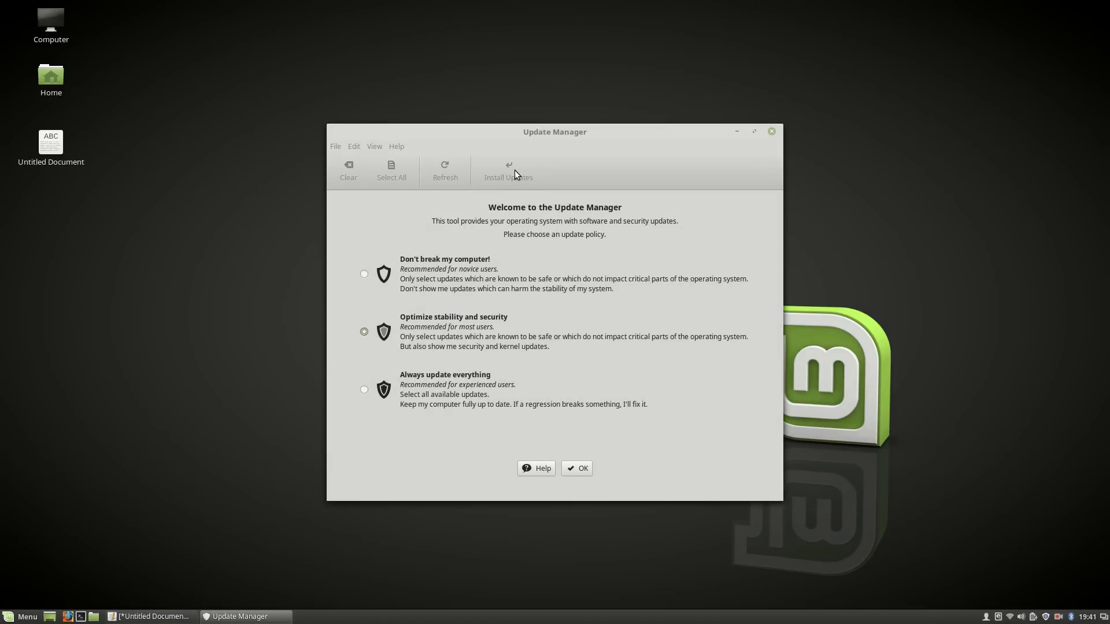
click(575, 468)
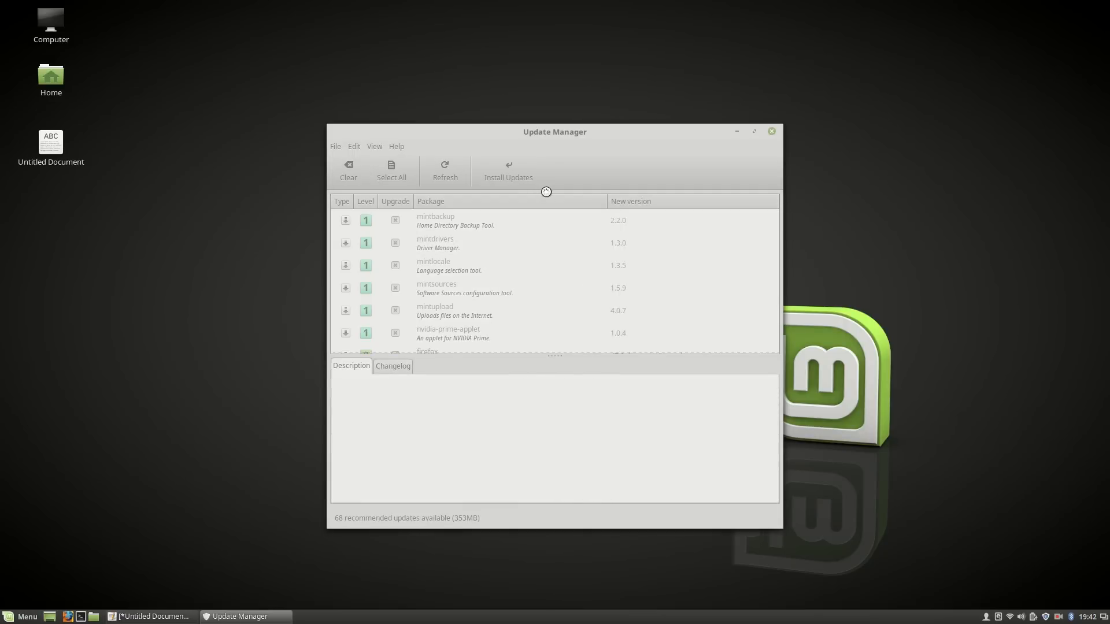
Start installing the recommended updates, close Update Manager and reopen the menu.
click(507, 172)
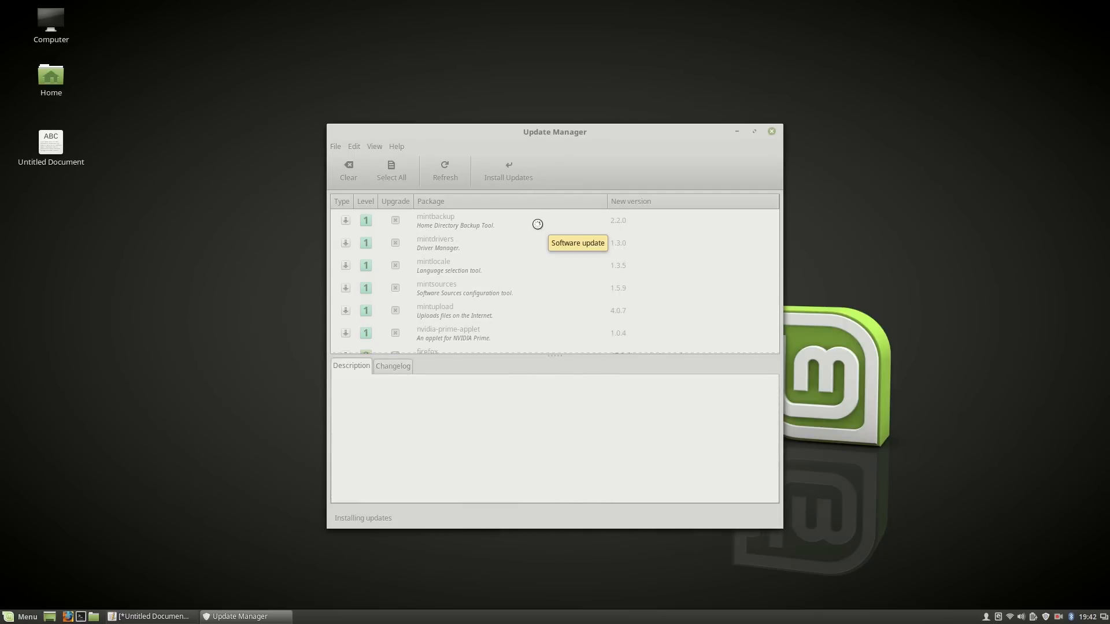
click(507, 170)
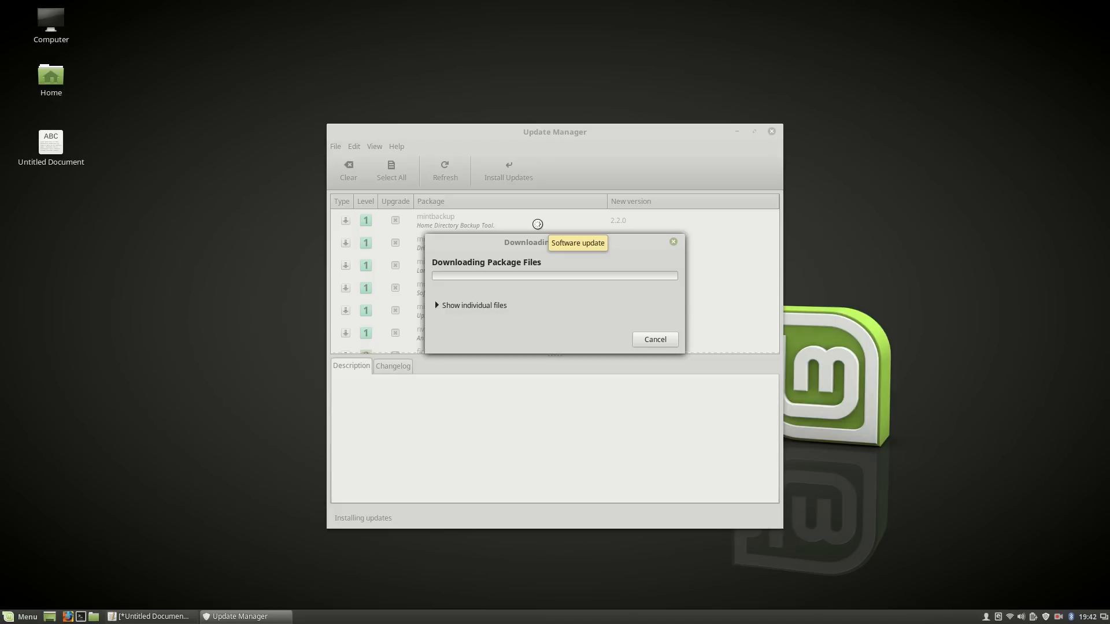
click(20, 616)
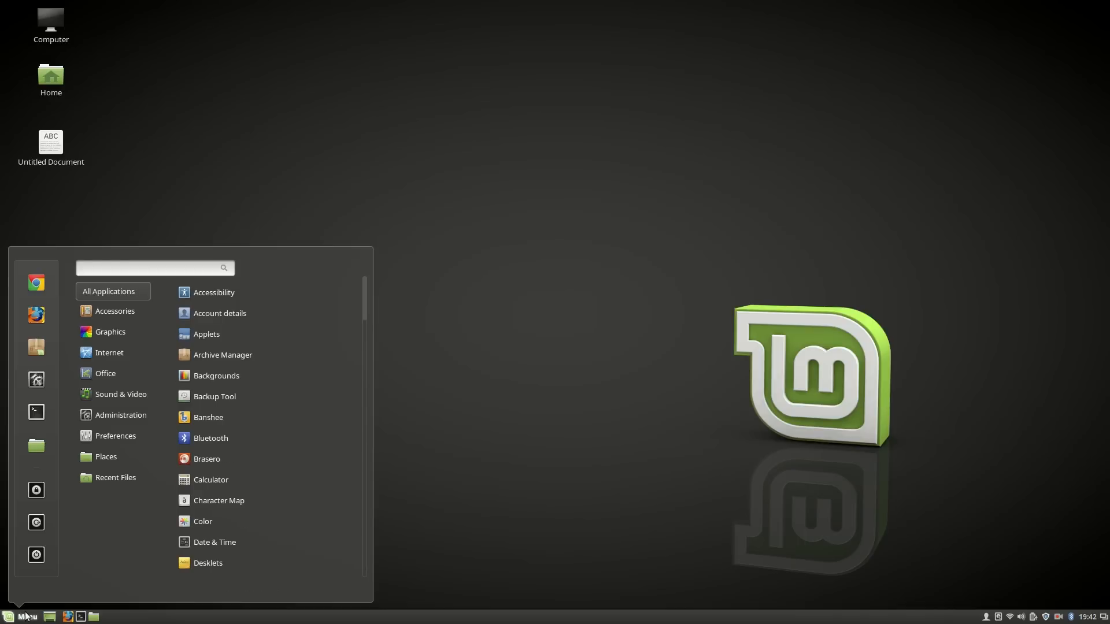
text(dri)
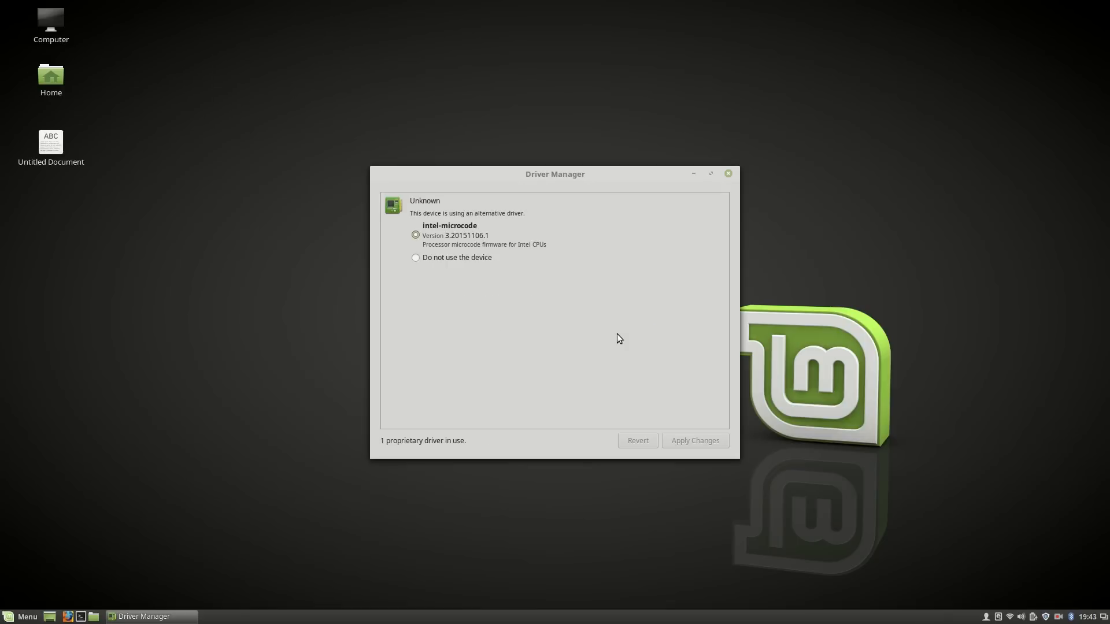
click(415, 257)
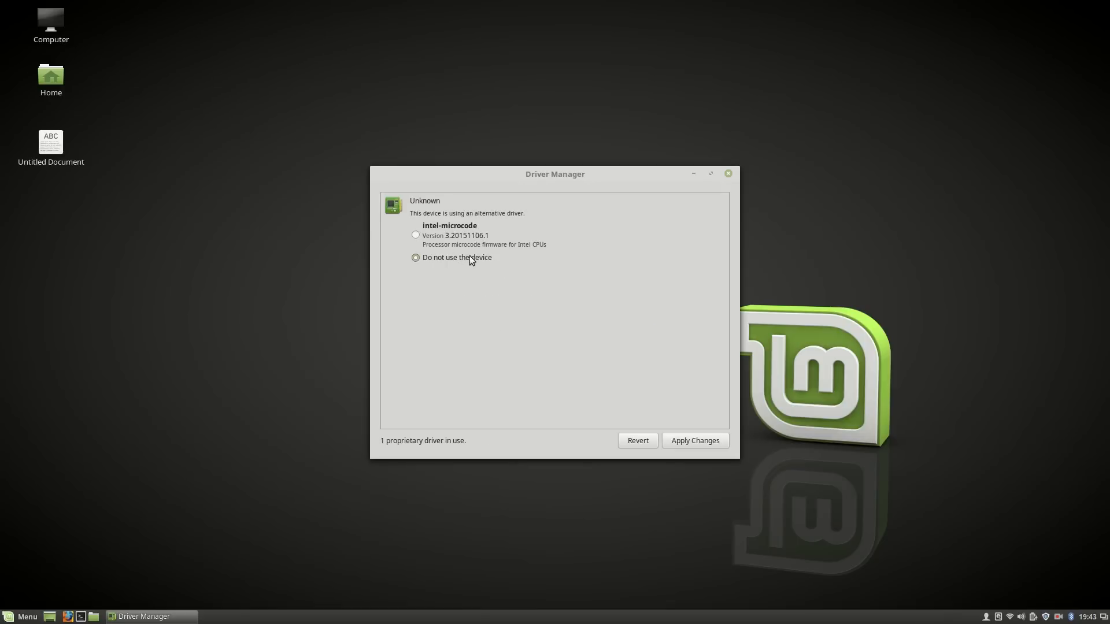
mouse_move(500, 295)
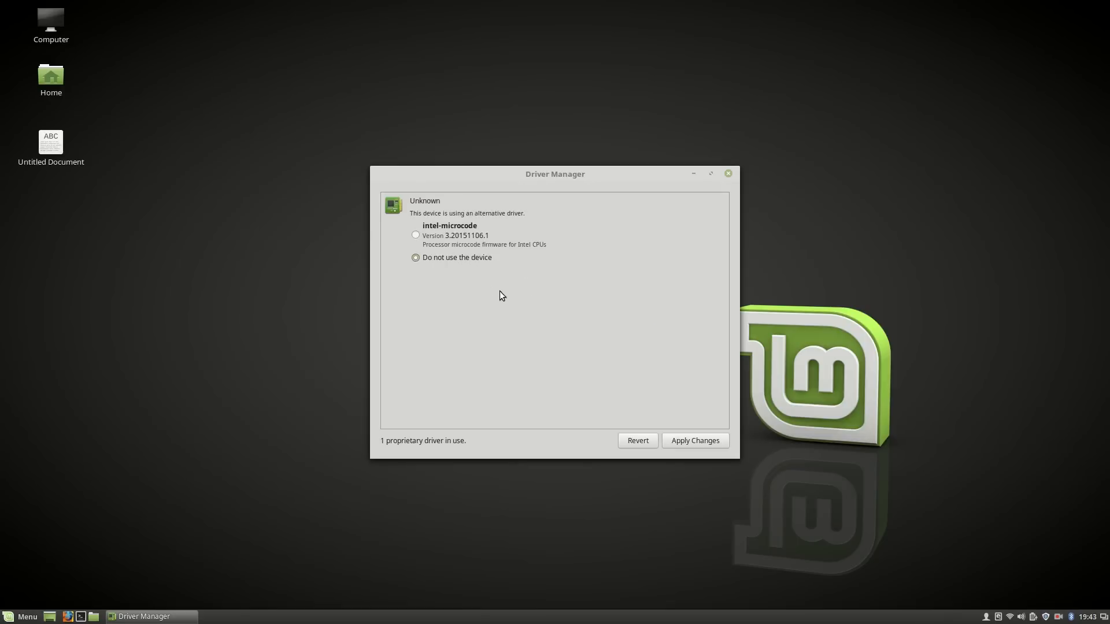
click(416, 234)
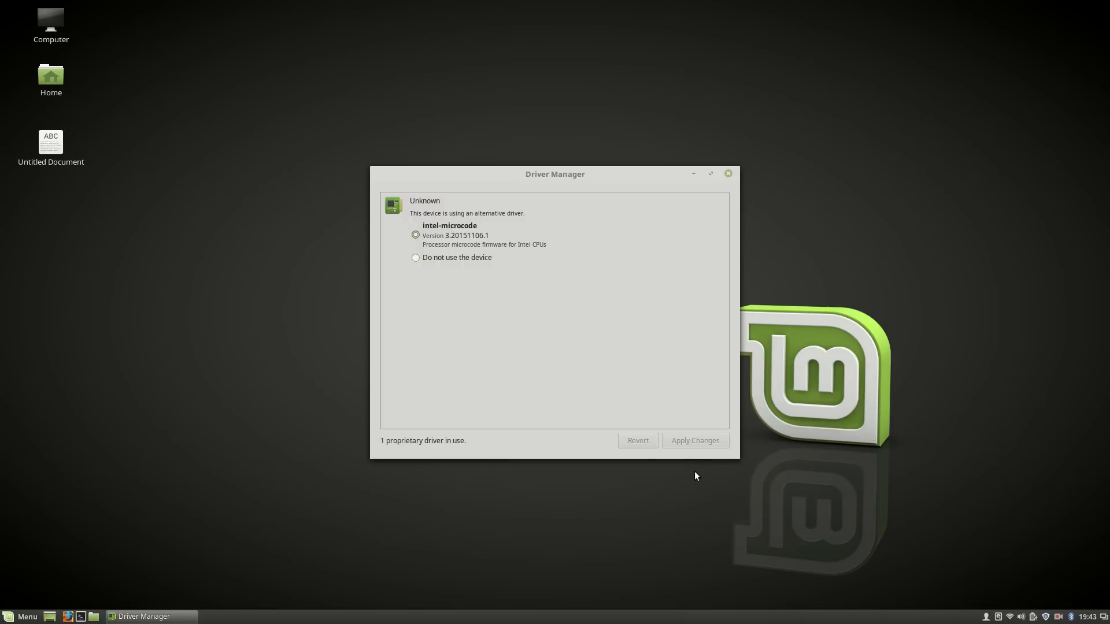
click(21, 616)
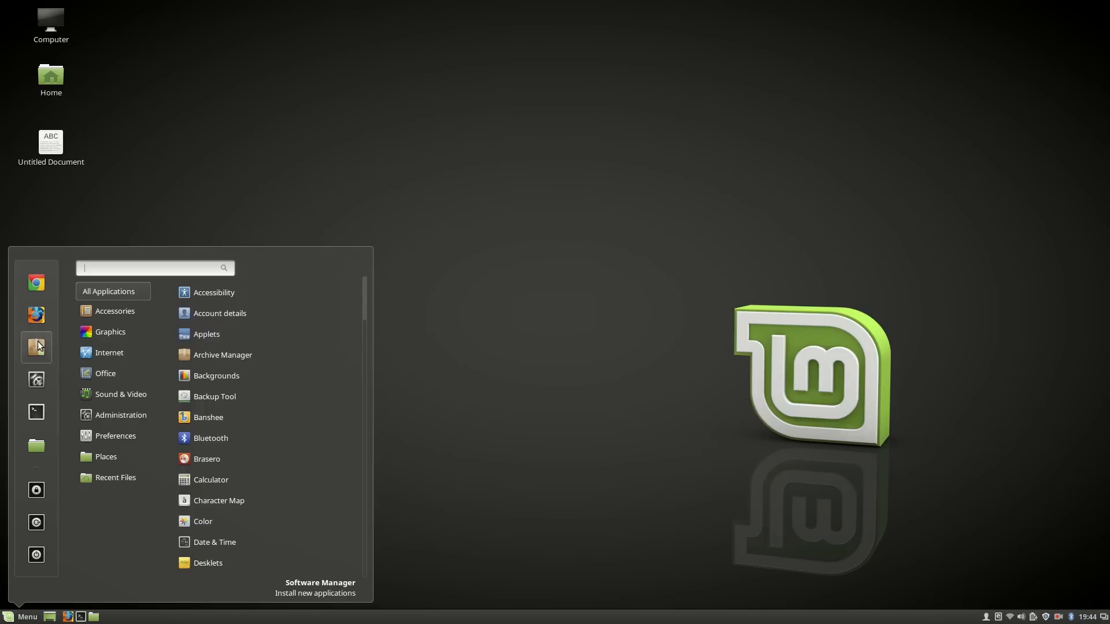
Install Ubuntu-restricted-extras via Software Manager and close the window.
click(68, 355)
text(u)
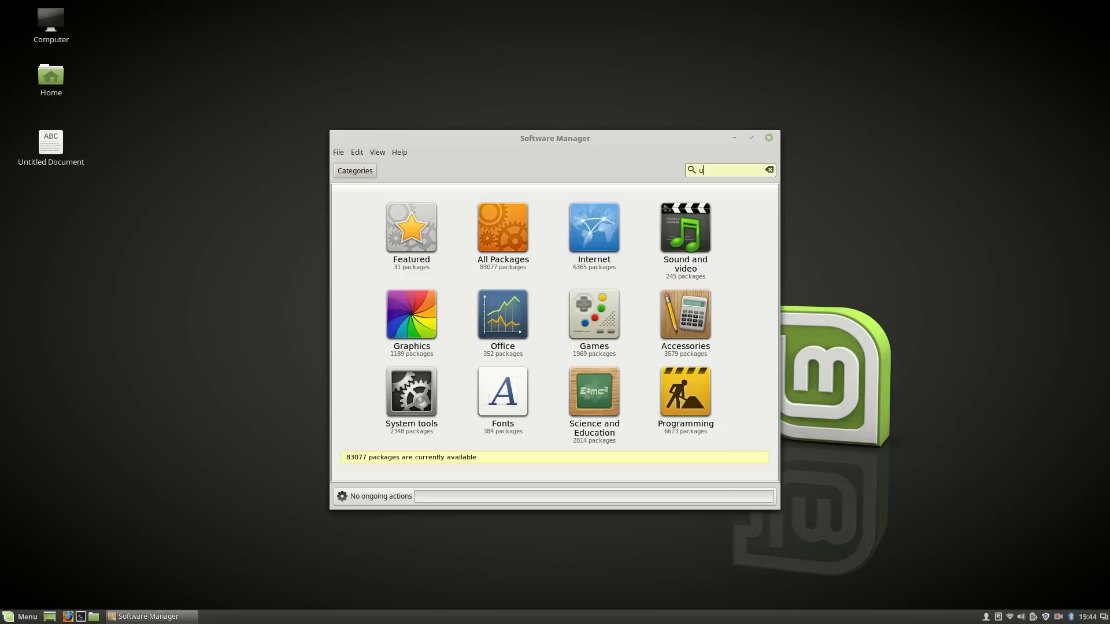
text(buntu-res)
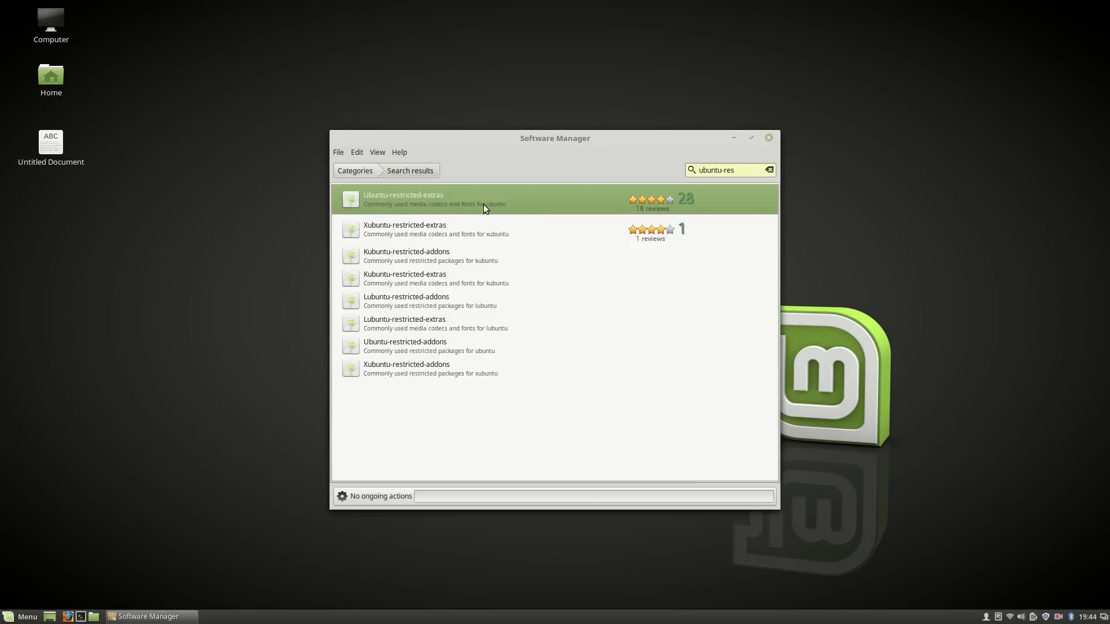
click(769, 170)
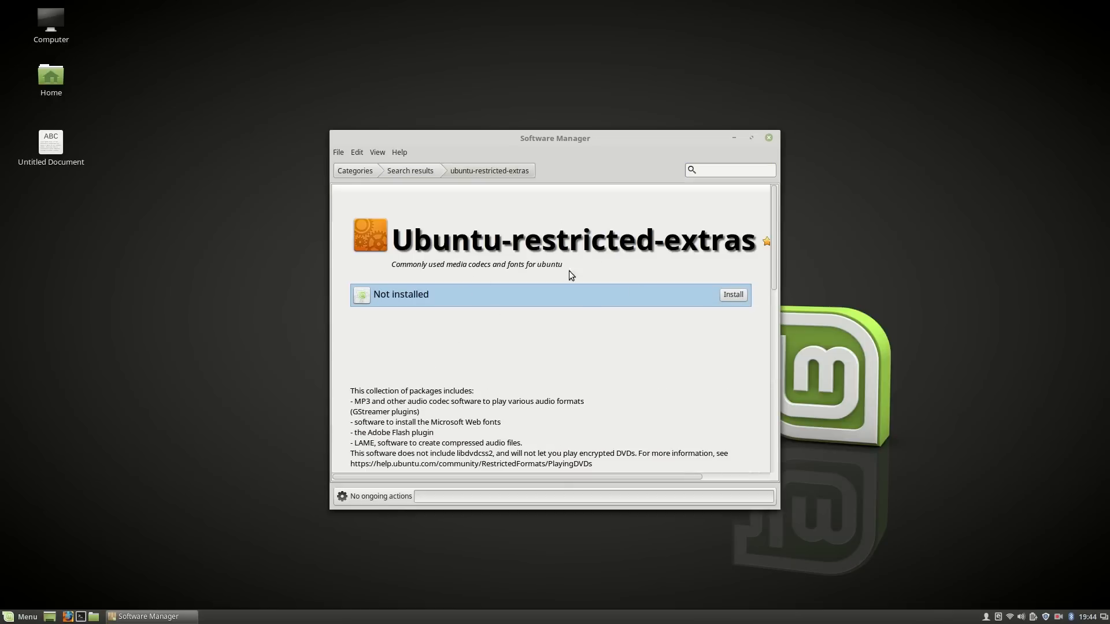
click(733, 295)
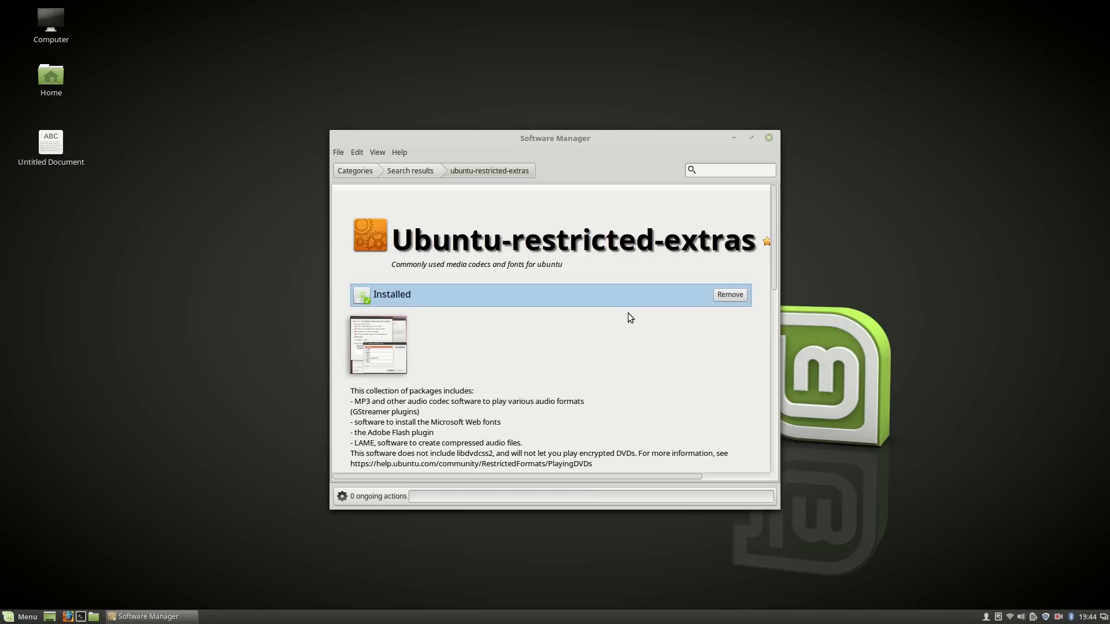
mouse_move(647, 308)
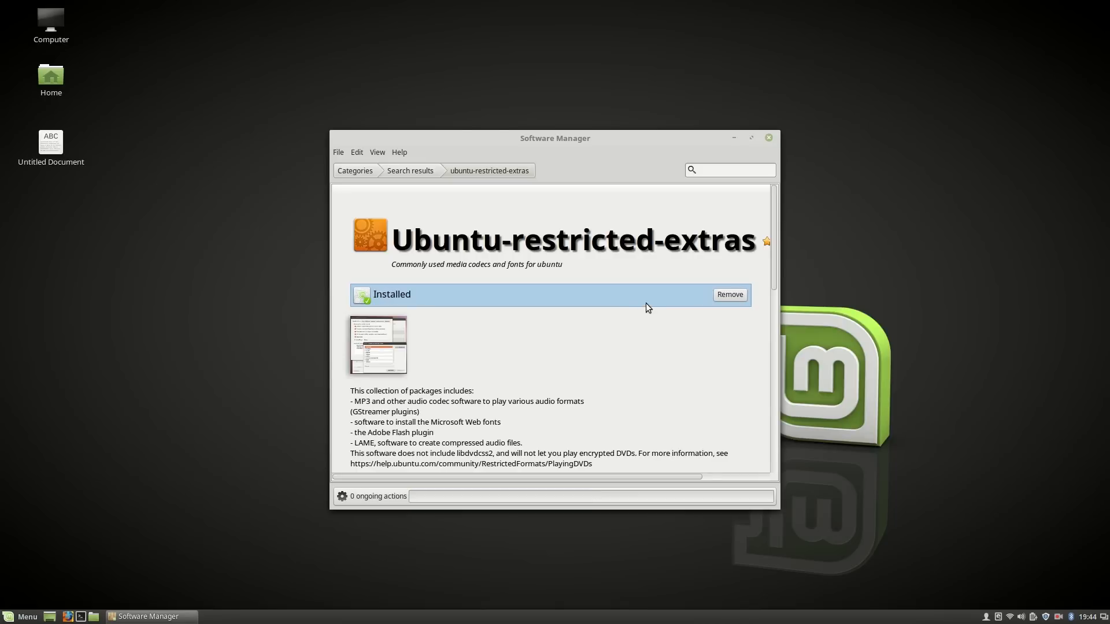
click(768, 137)
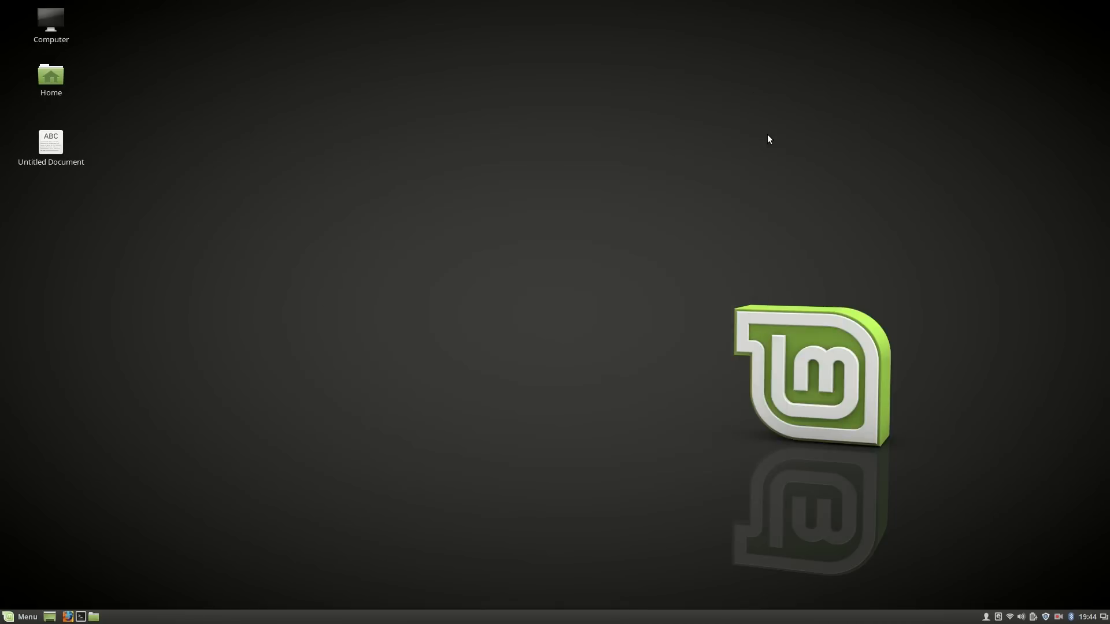
mouse_move(80, 617)
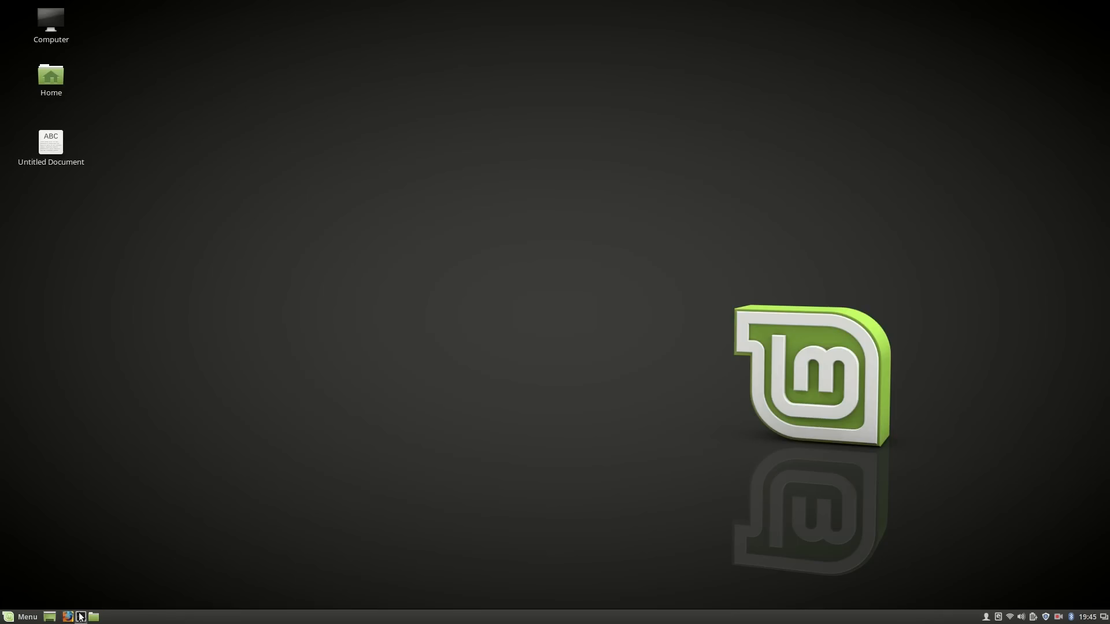
Search Firefox for 'download google chrom' to reach the Chrome download page.
click(68, 616)
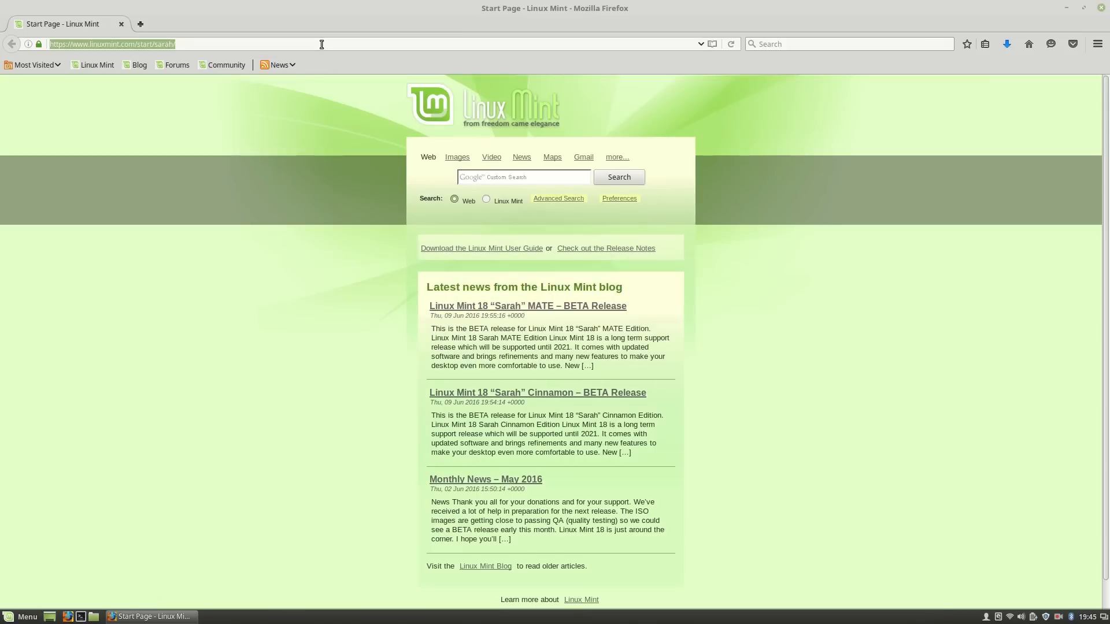
text(download google)
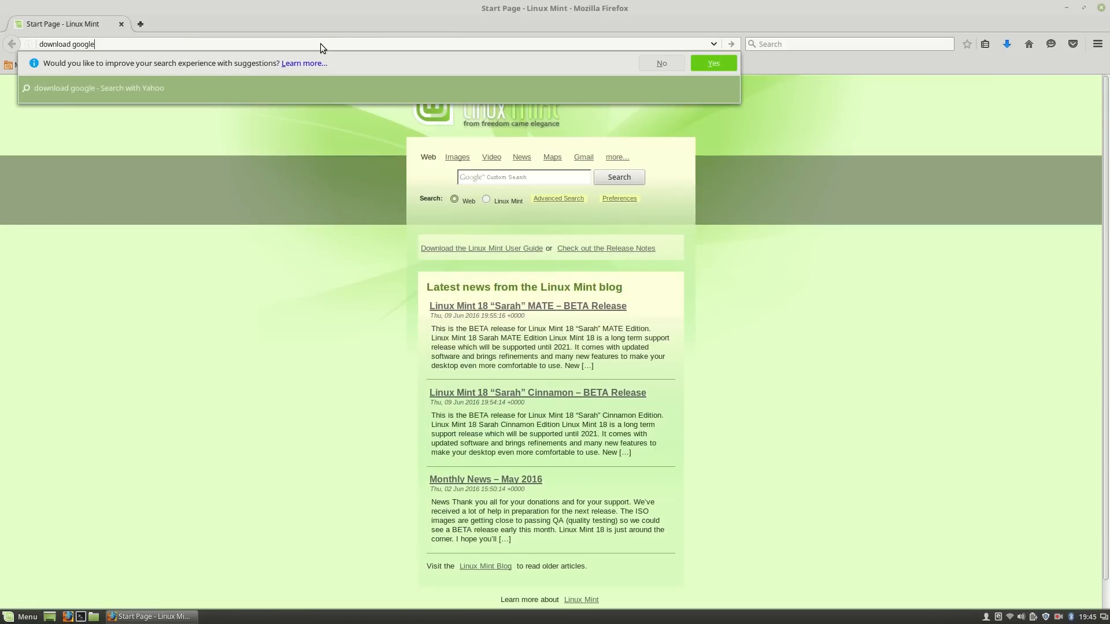
text(chrom)
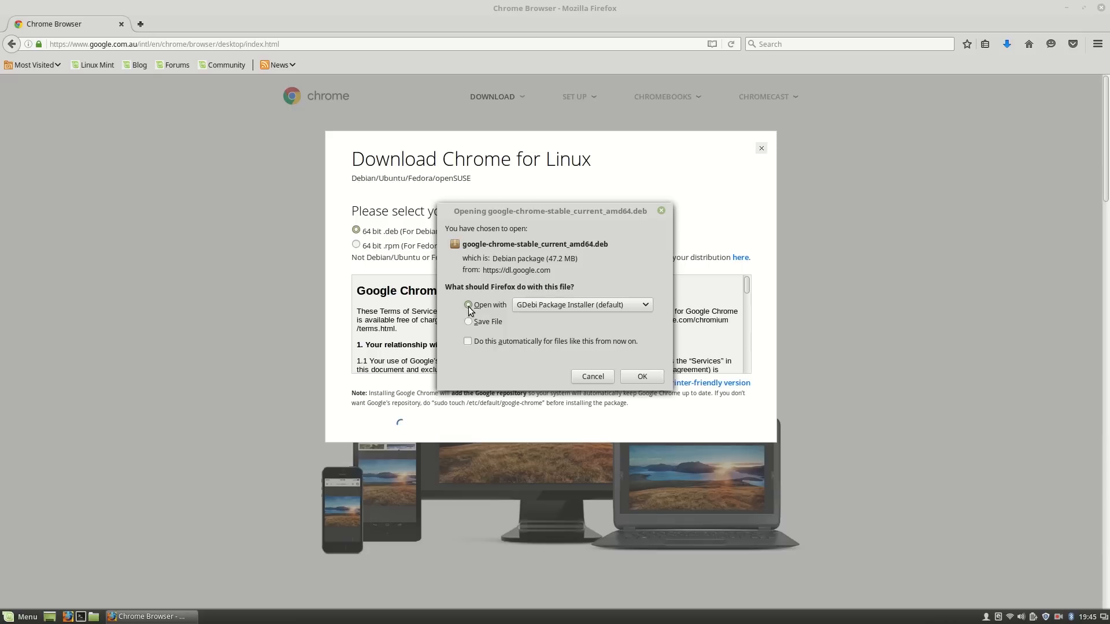
mouse_move(648, 375)
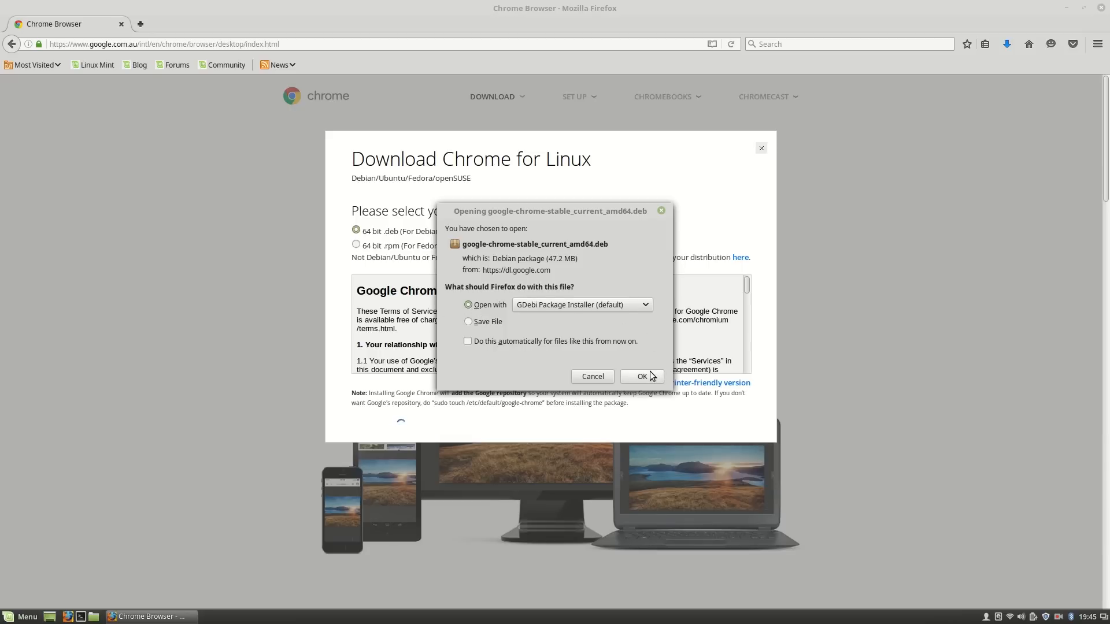
Hand the 64-bit Chrome .deb to GDebi Package Installer, then close the installer.
click(640, 375)
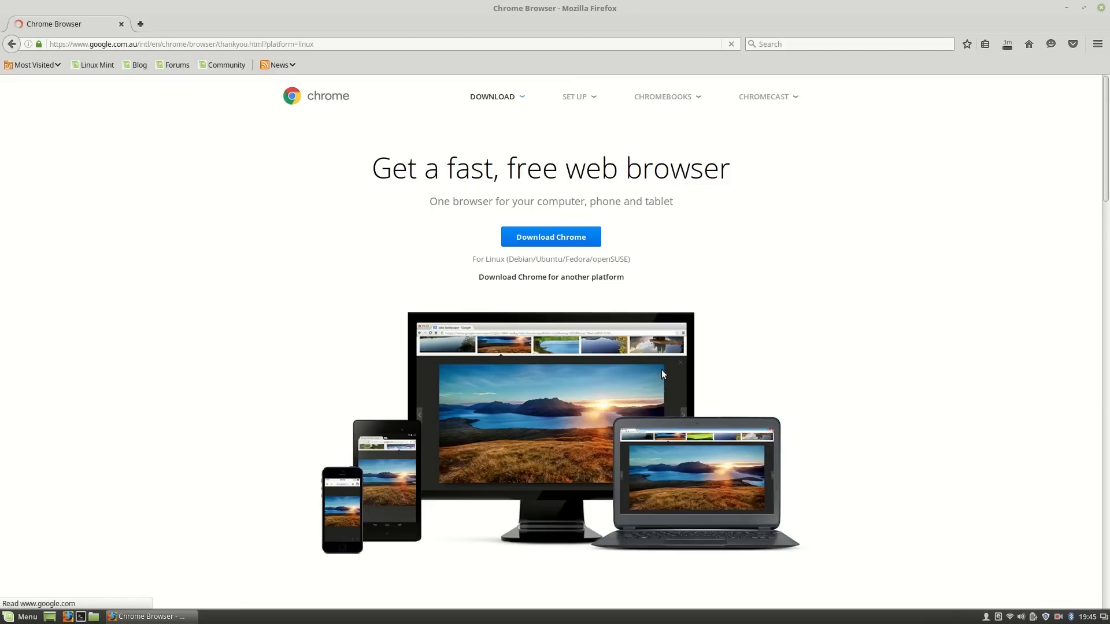
click(550, 235)
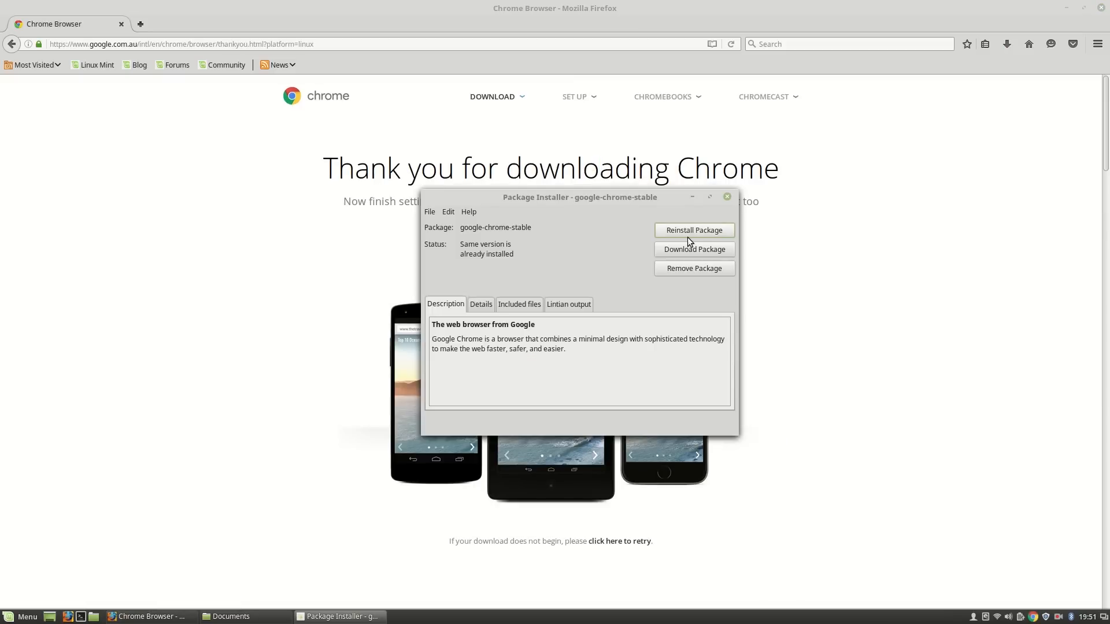
mouse_move(727, 199)
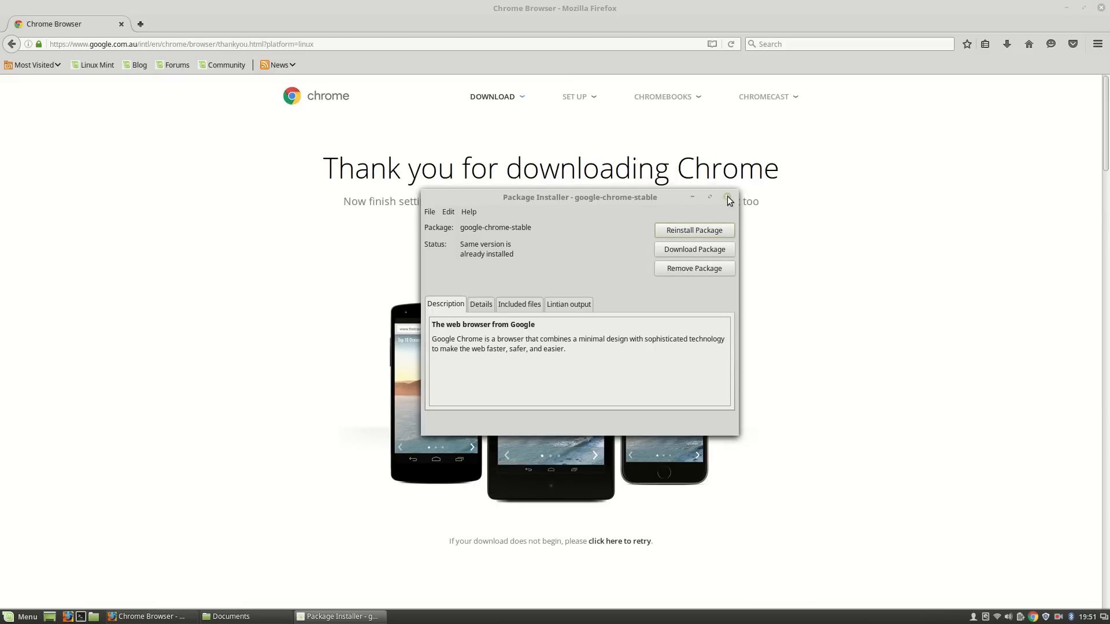
click(727, 196)
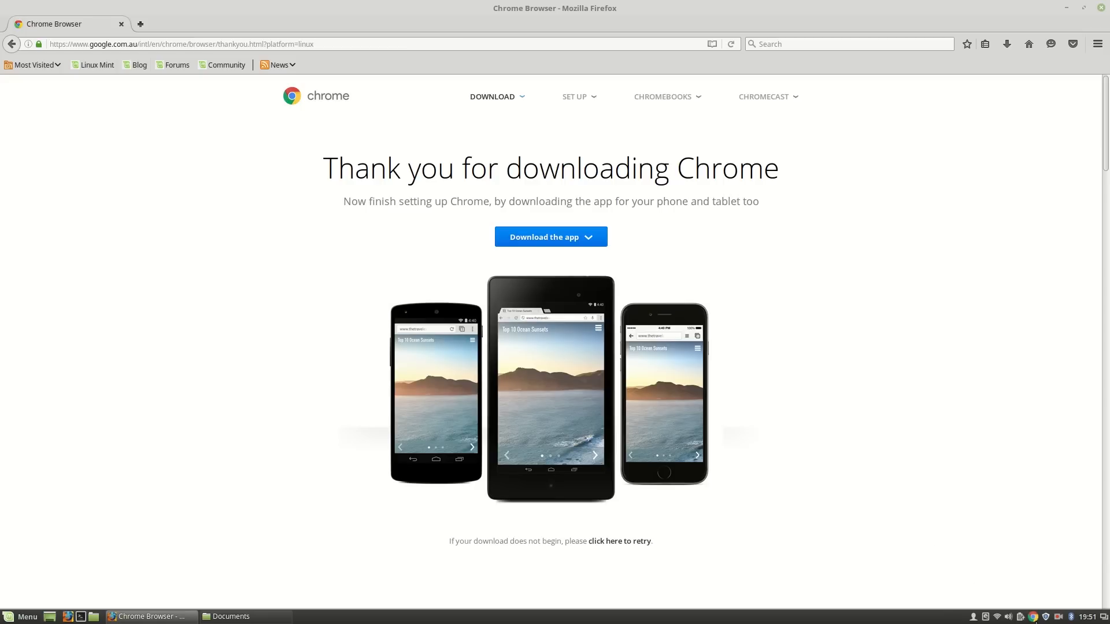
mouse_move(751, 390)
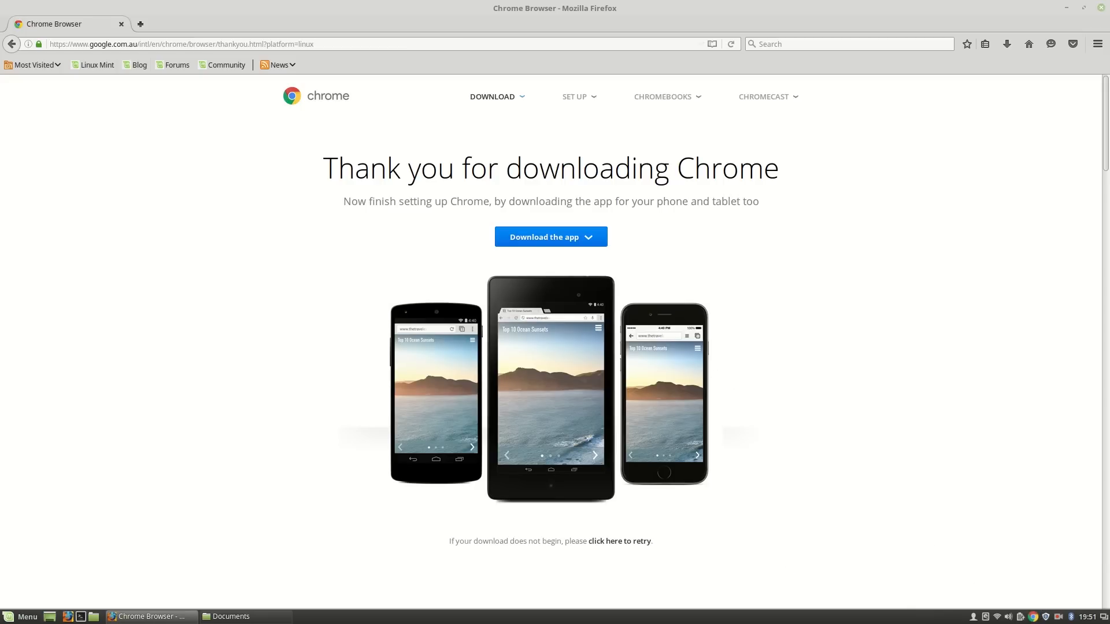
Confirm VLC shows as Installed in Software Manager, then close it.
click(21, 617)
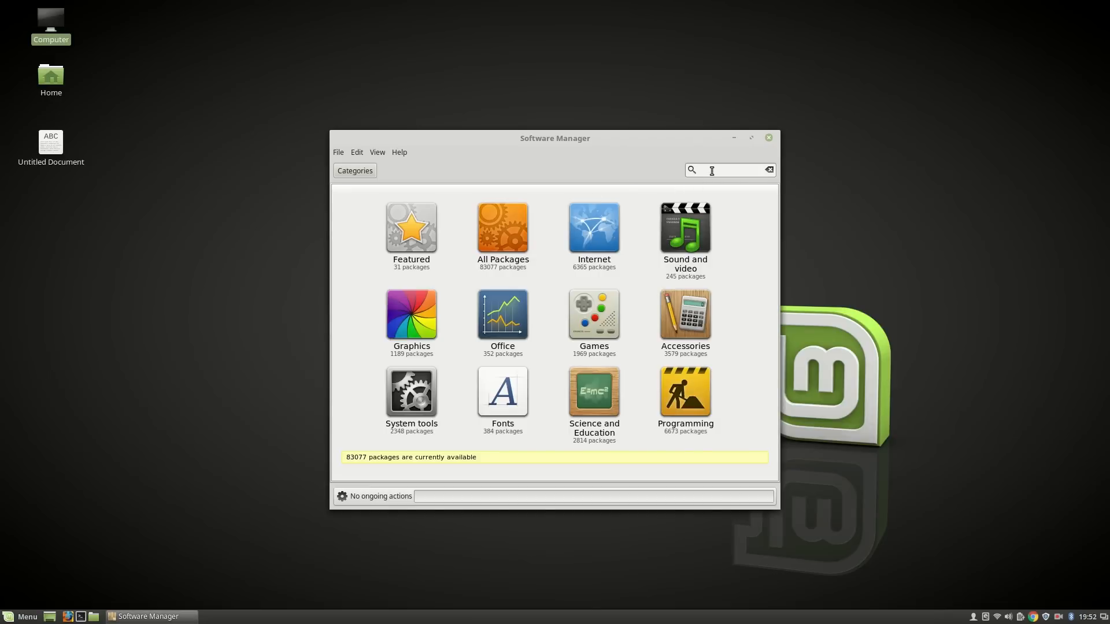
click(684, 230)
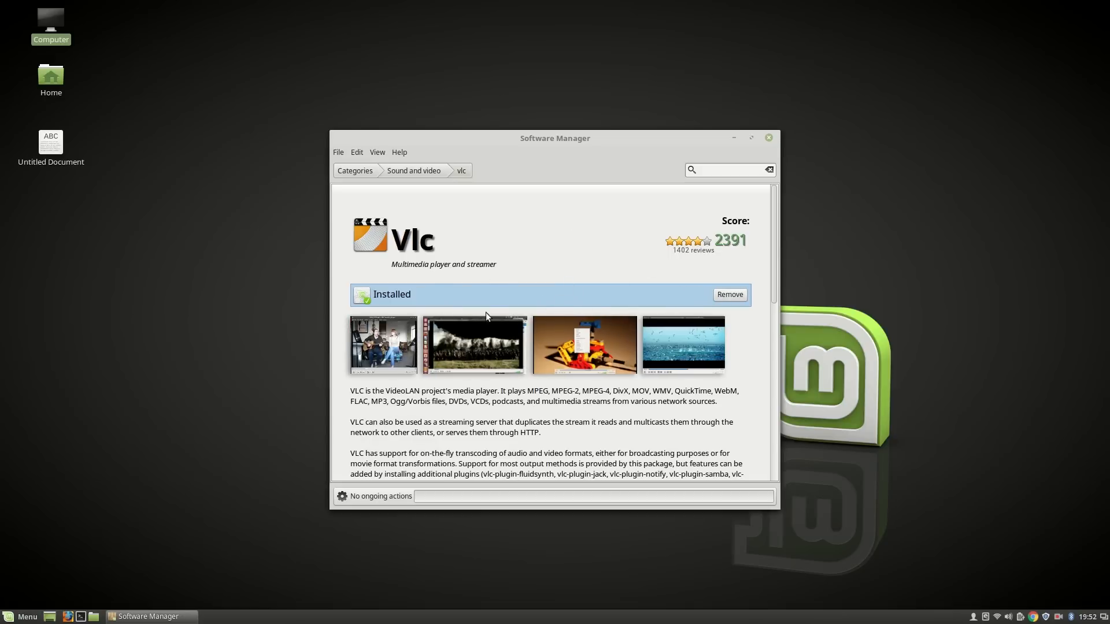
mouse_move(520, 294)
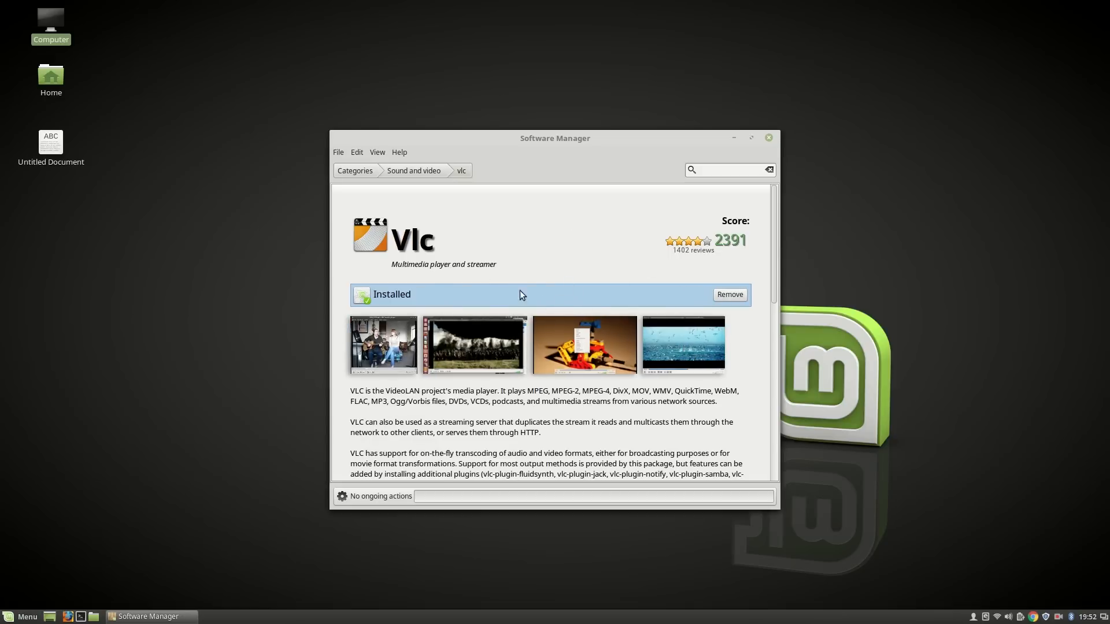
click(767, 137)
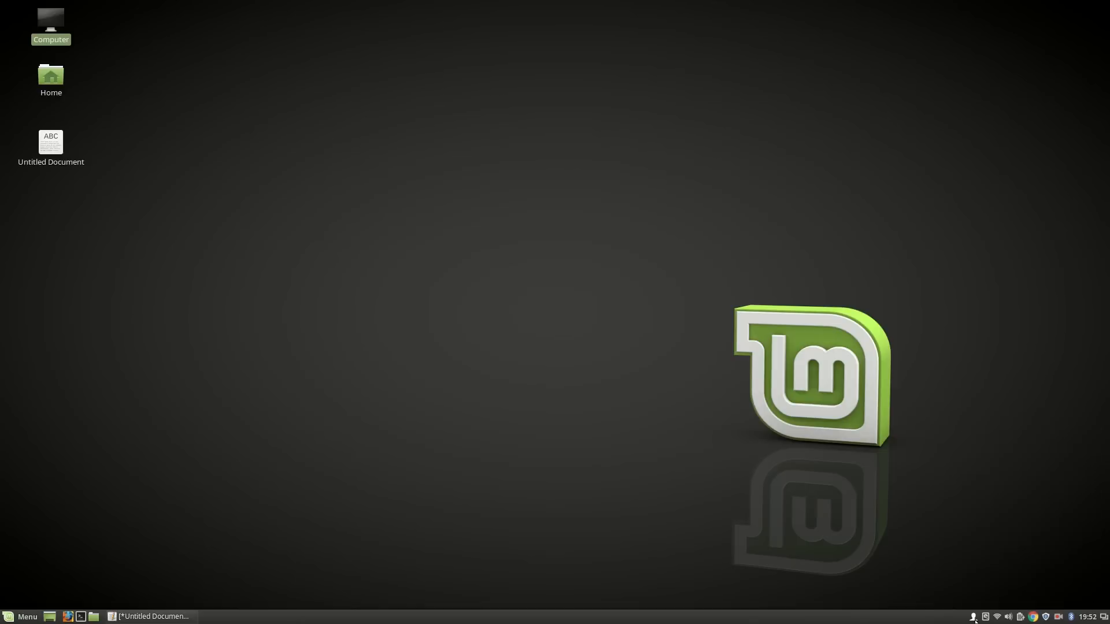
Reach Preferred Applications in System Settings and make Google Chrome the default web browser.
click(973, 616)
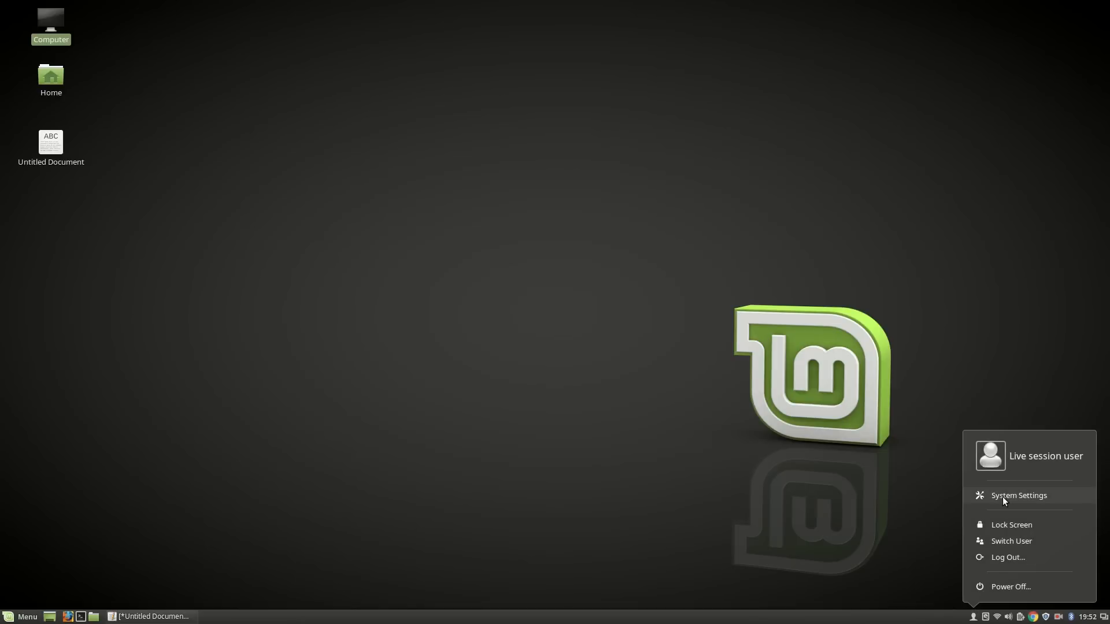
click(1017, 495)
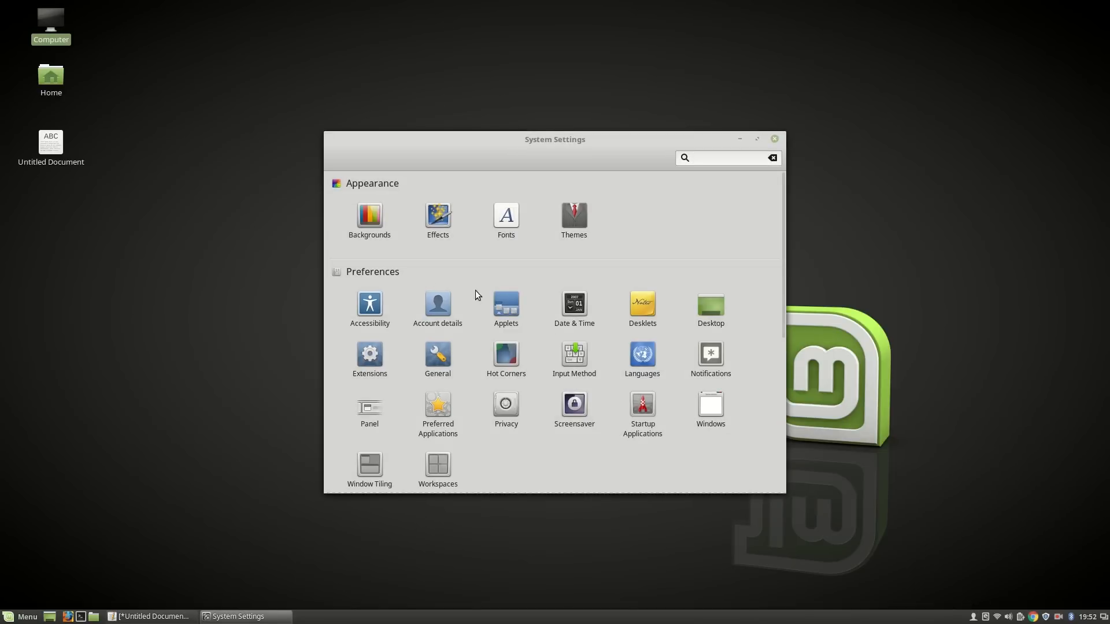
mouse_move(460, 369)
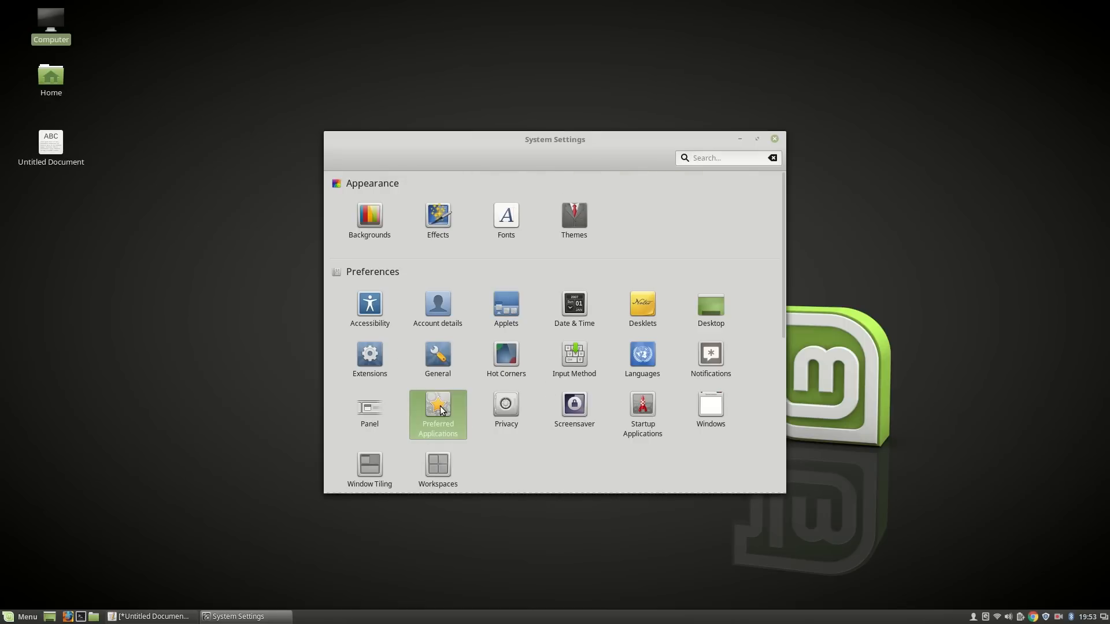
click(437, 414)
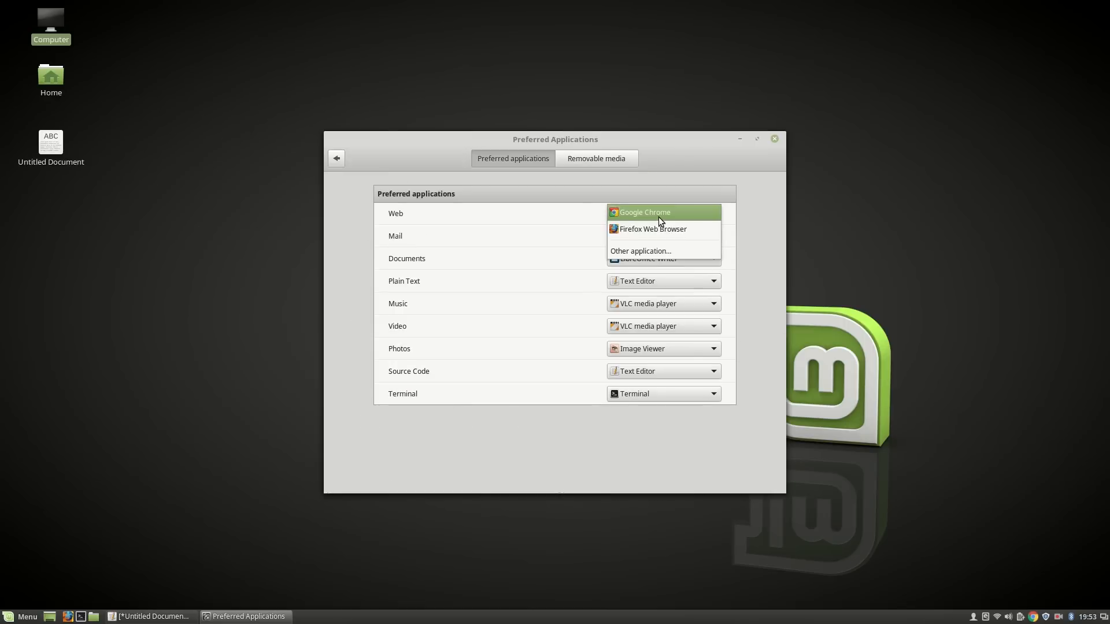
click(643, 212)
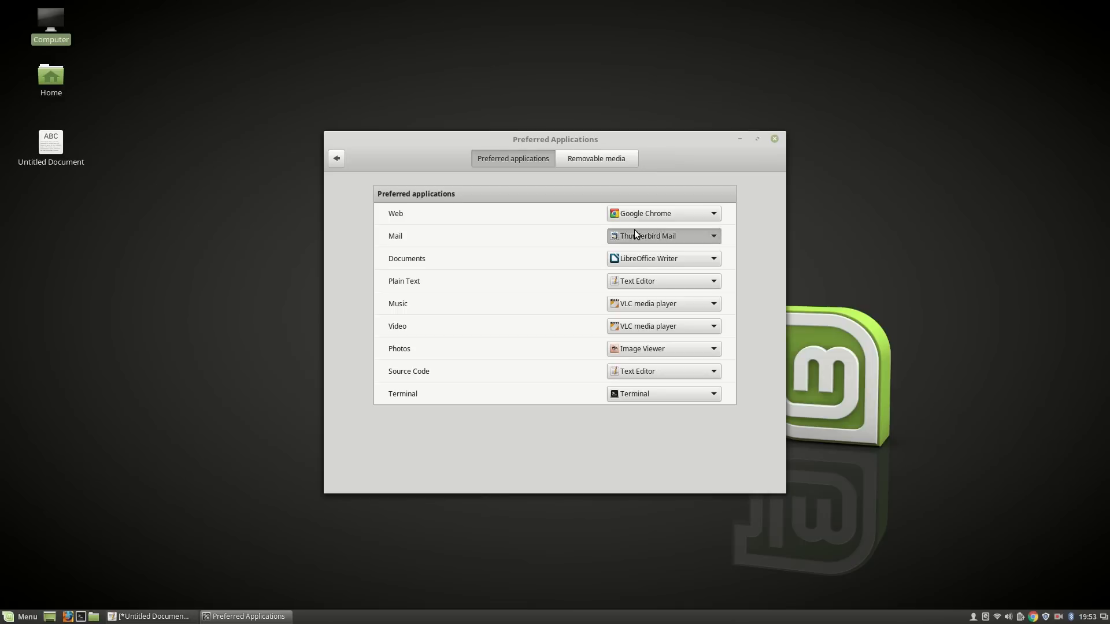
Review the remaining defaults, keep Image Viewer for photos, and close the window.
click(712, 258)
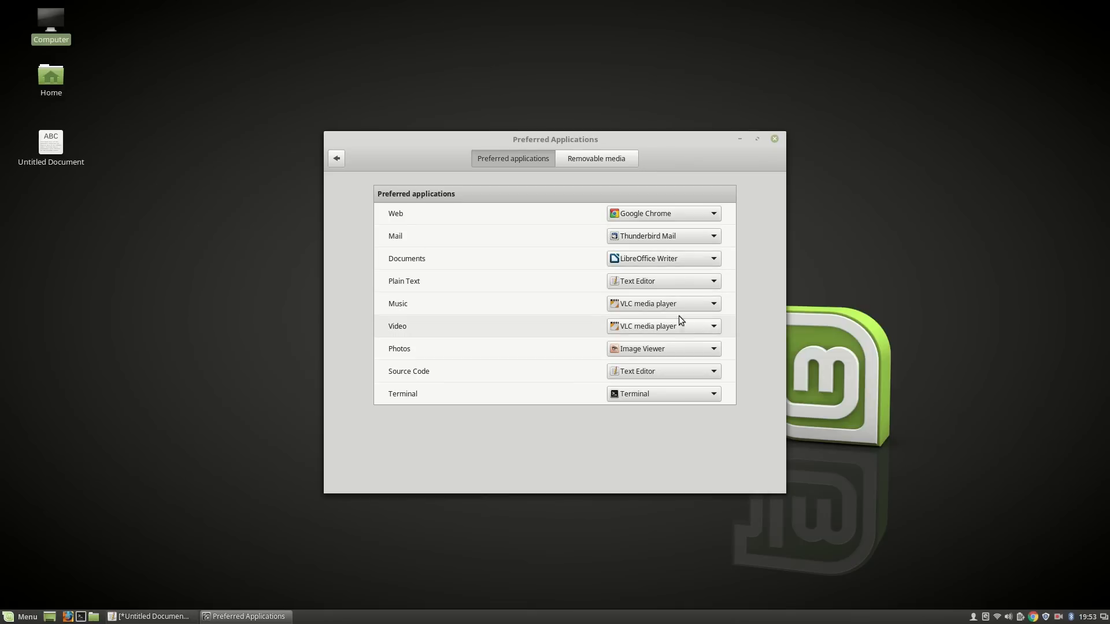
click(714, 302)
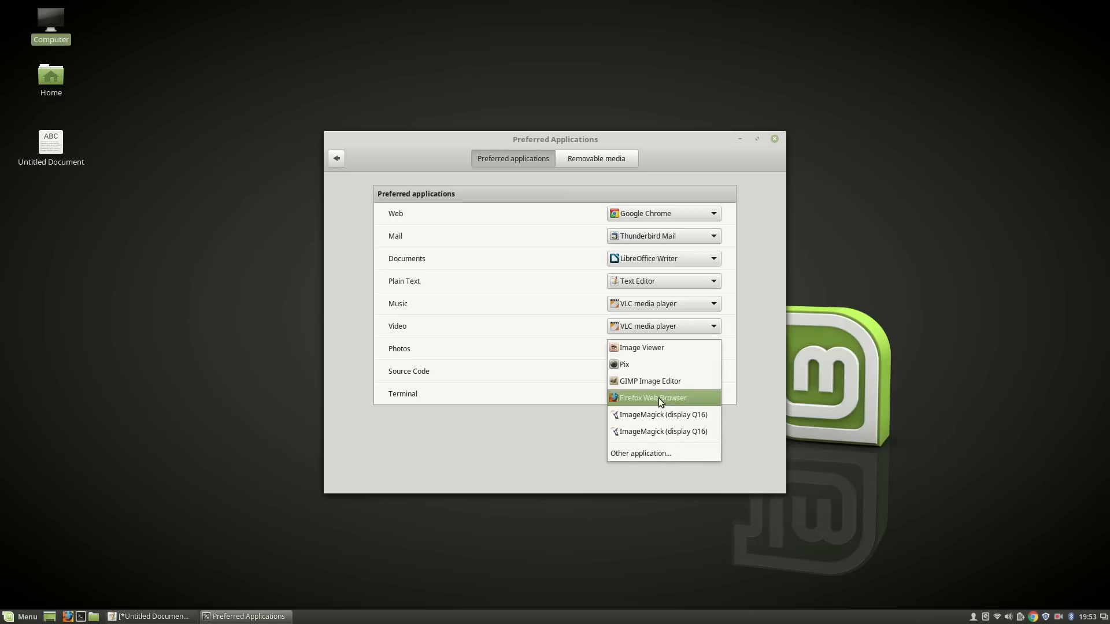
click(640, 348)
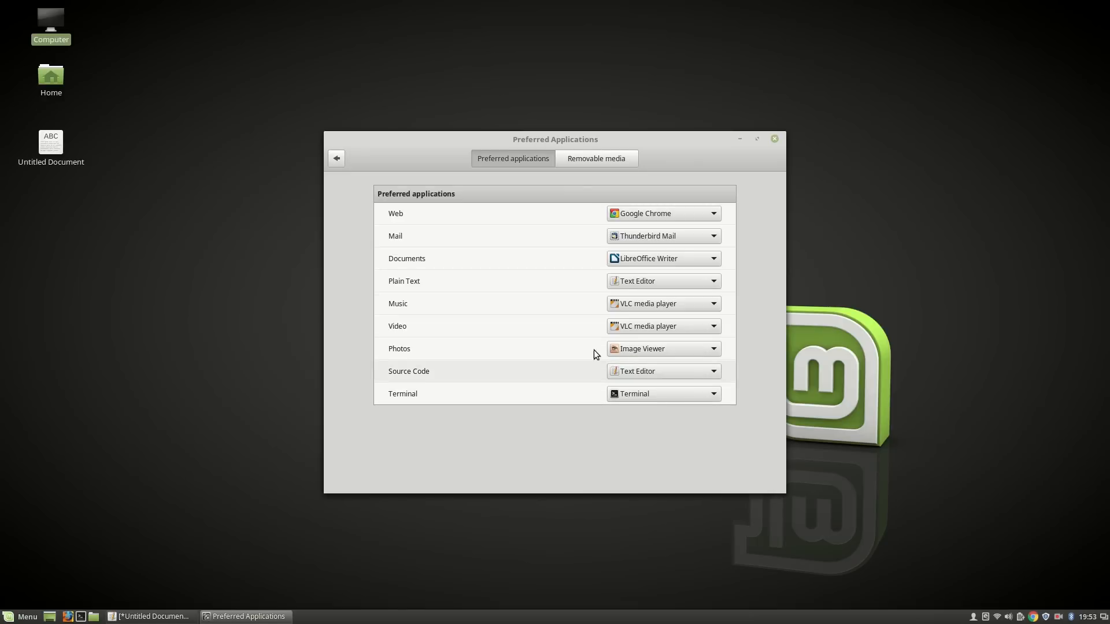
click(774, 138)
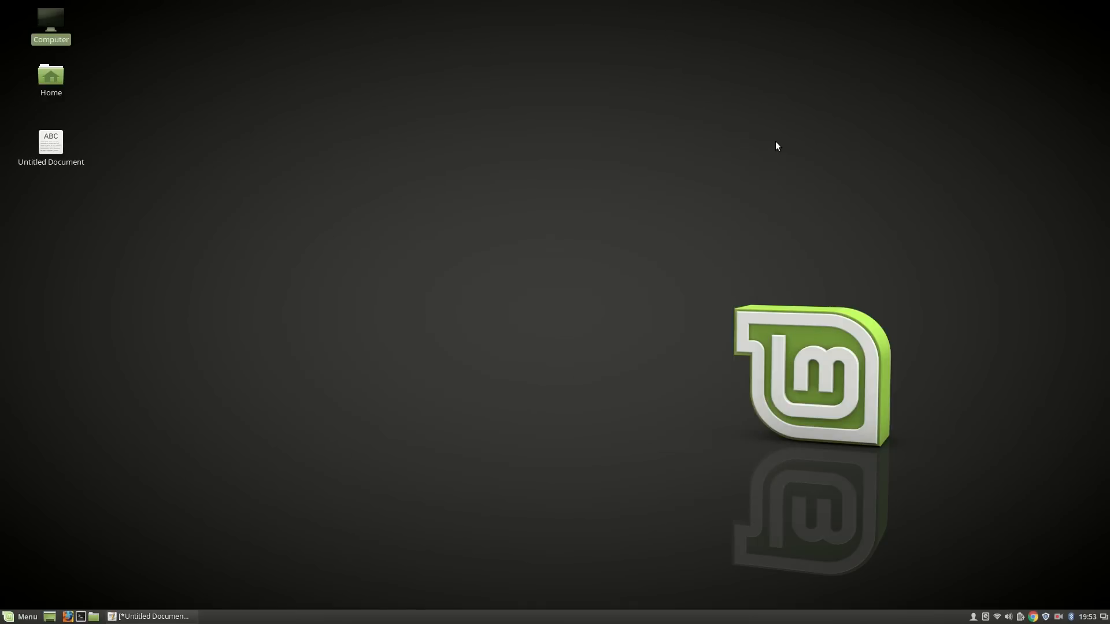
Launch Software Sources from the menu search 'software'.
click(20, 616)
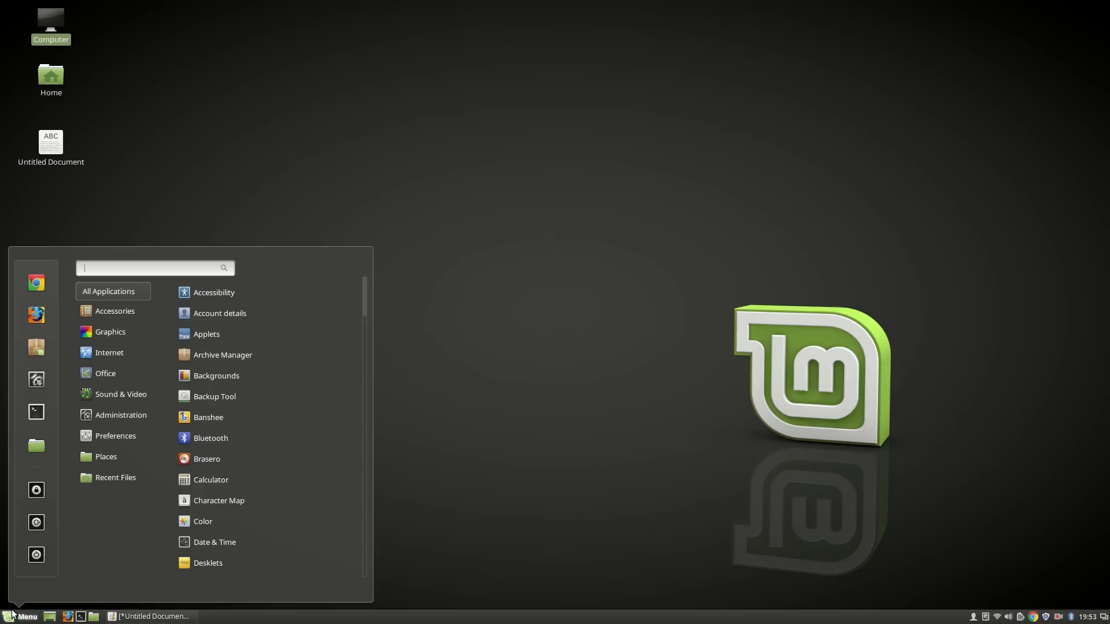
text(software)
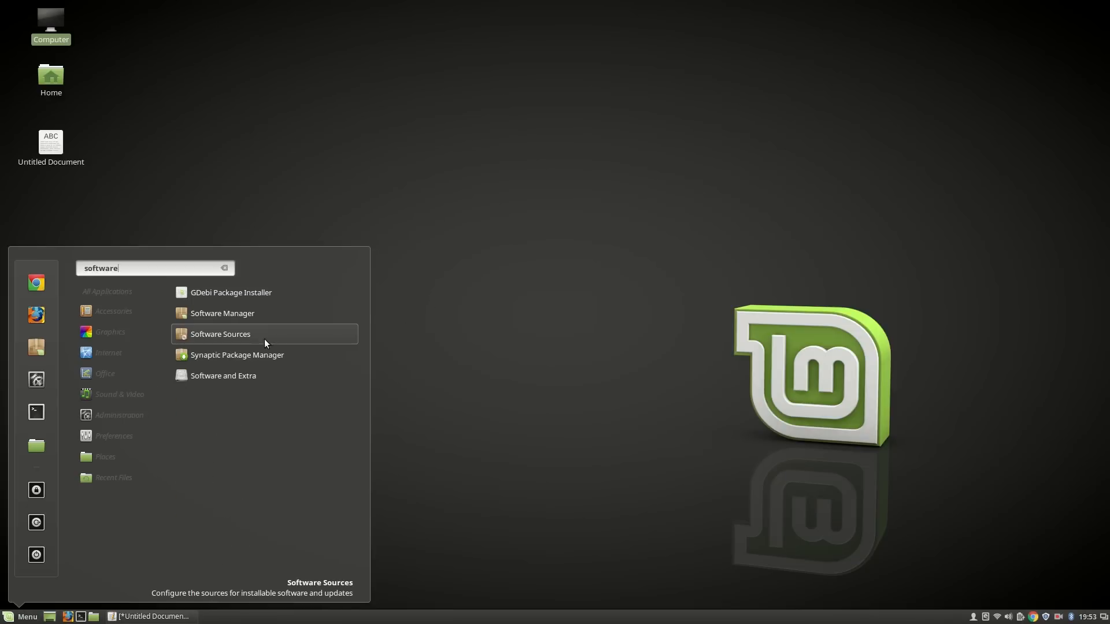
click(220, 333)
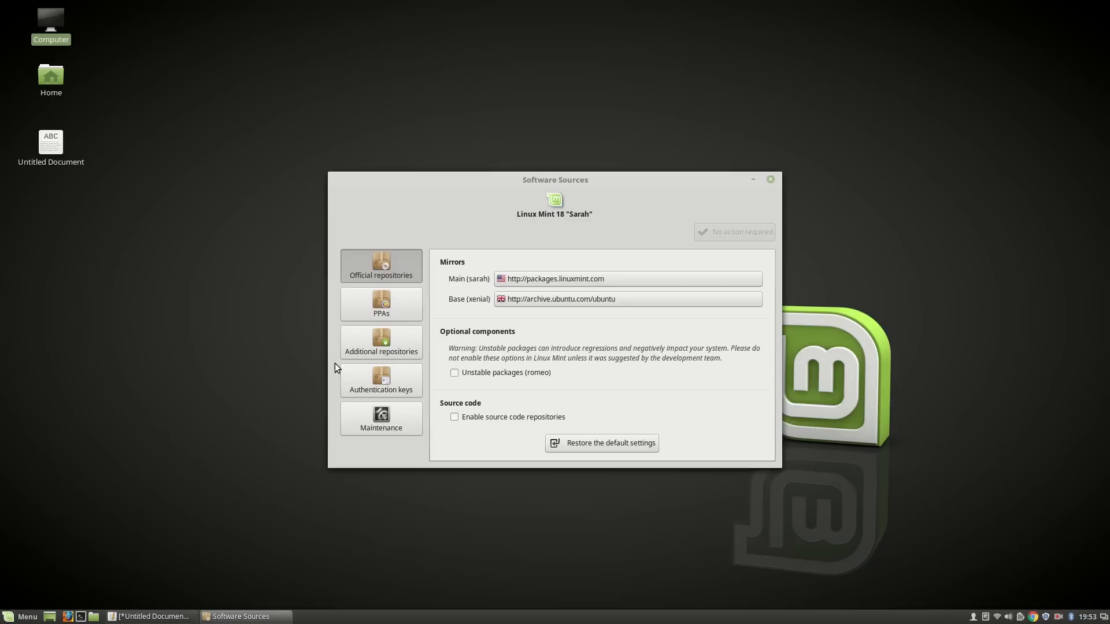
mouse_move(580, 294)
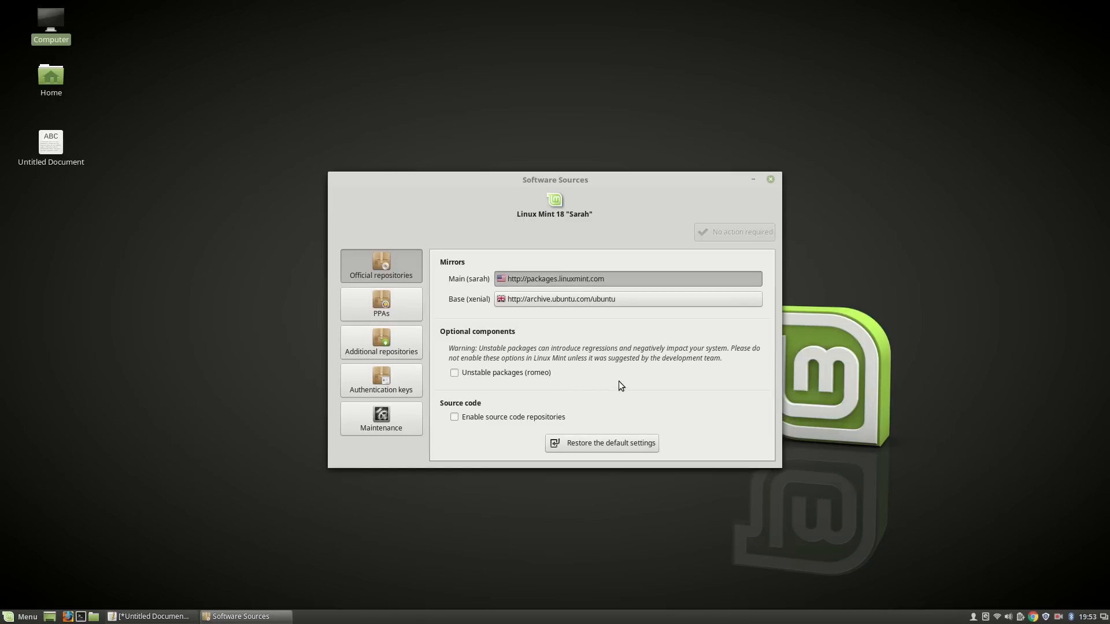
Pick the fastest Linux Mint and Ubuntu base mirrors and apply them.
click(625, 279)
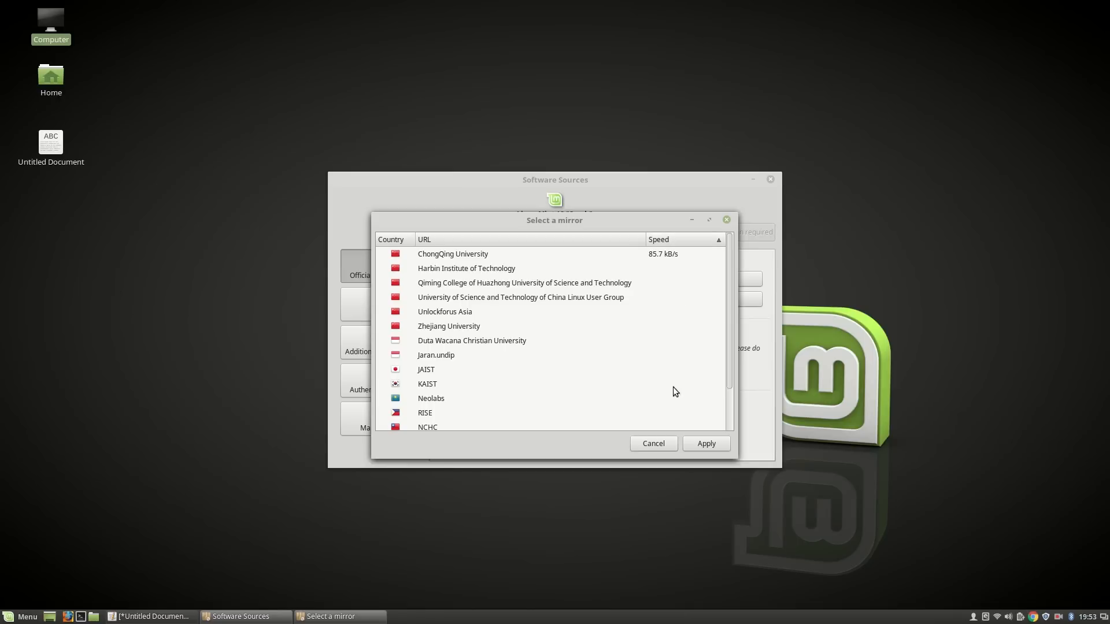
click(452, 253)
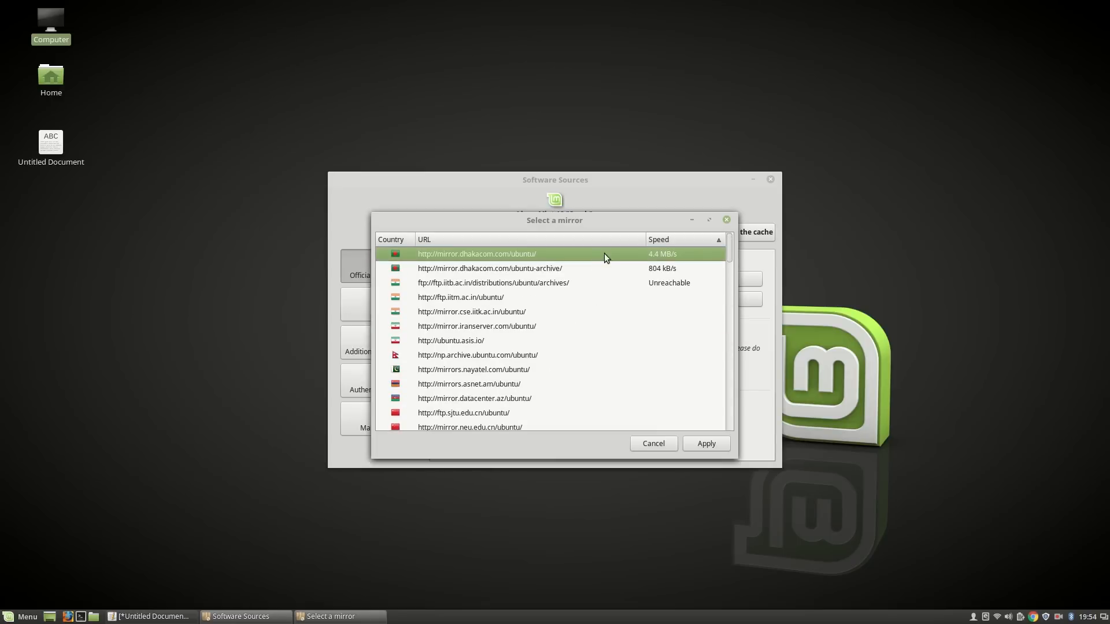
click(705, 444)
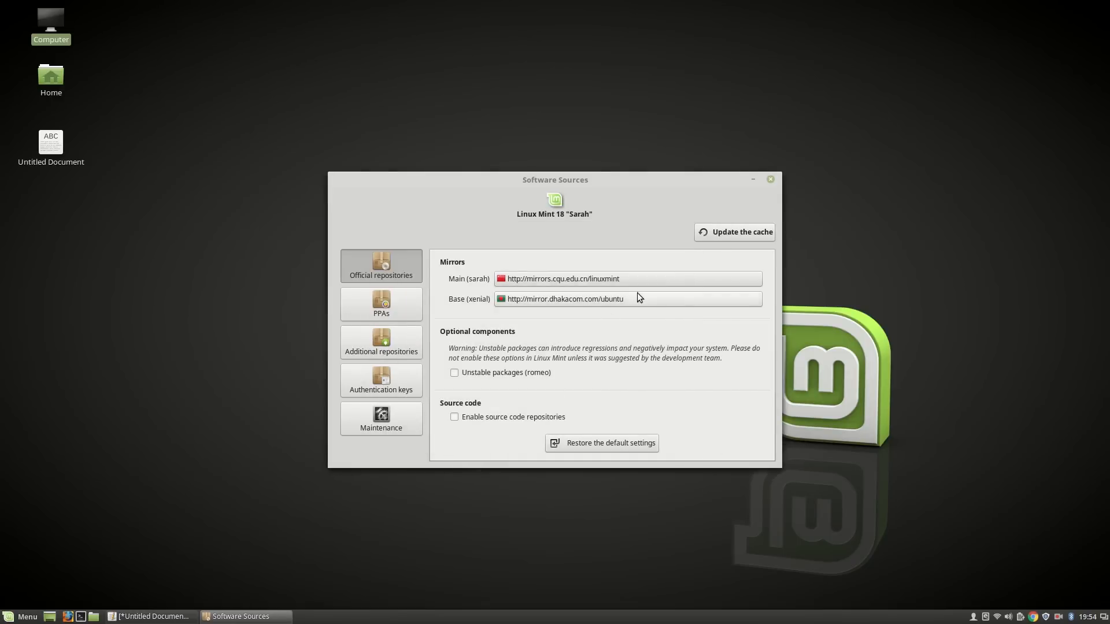
Close Software Sources and reach the Extensions settings' online catalogue.
click(770, 179)
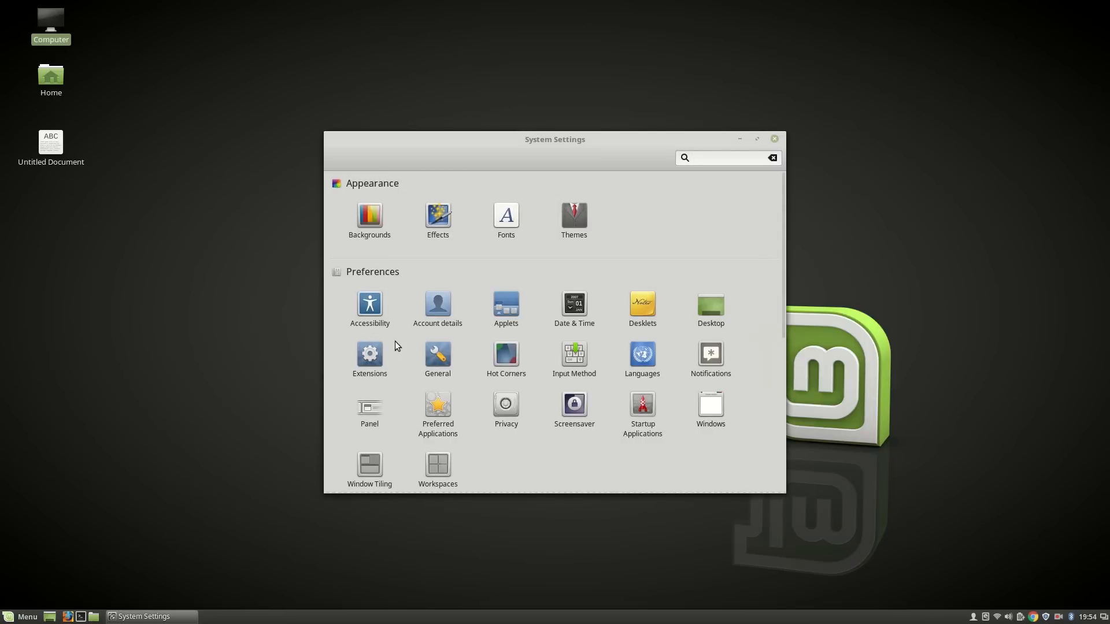
click(369, 354)
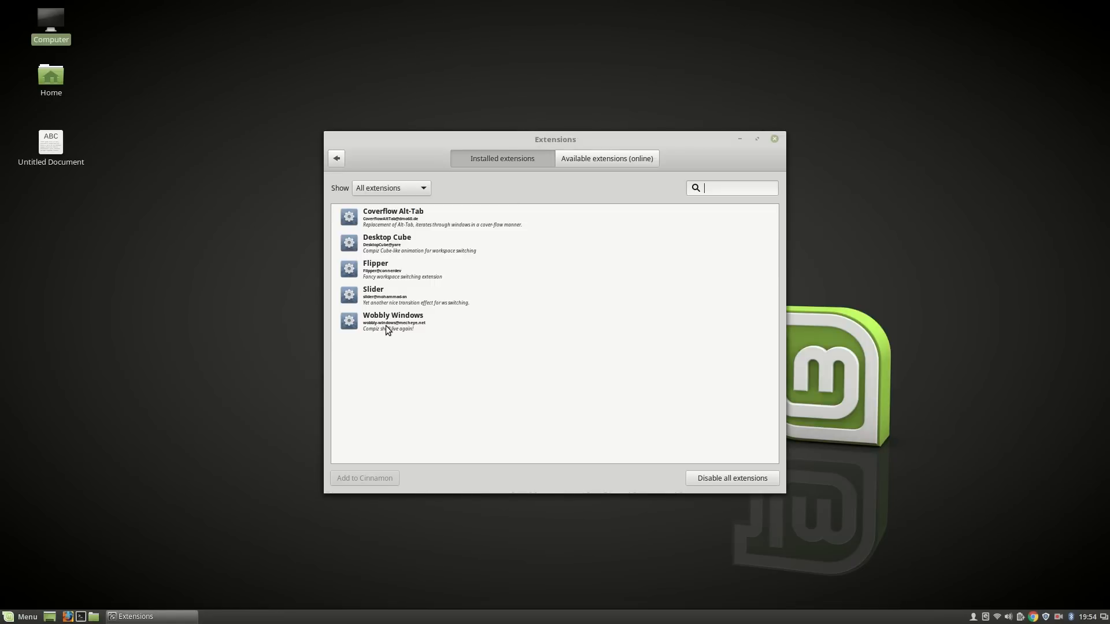
mouse_move(392, 233)
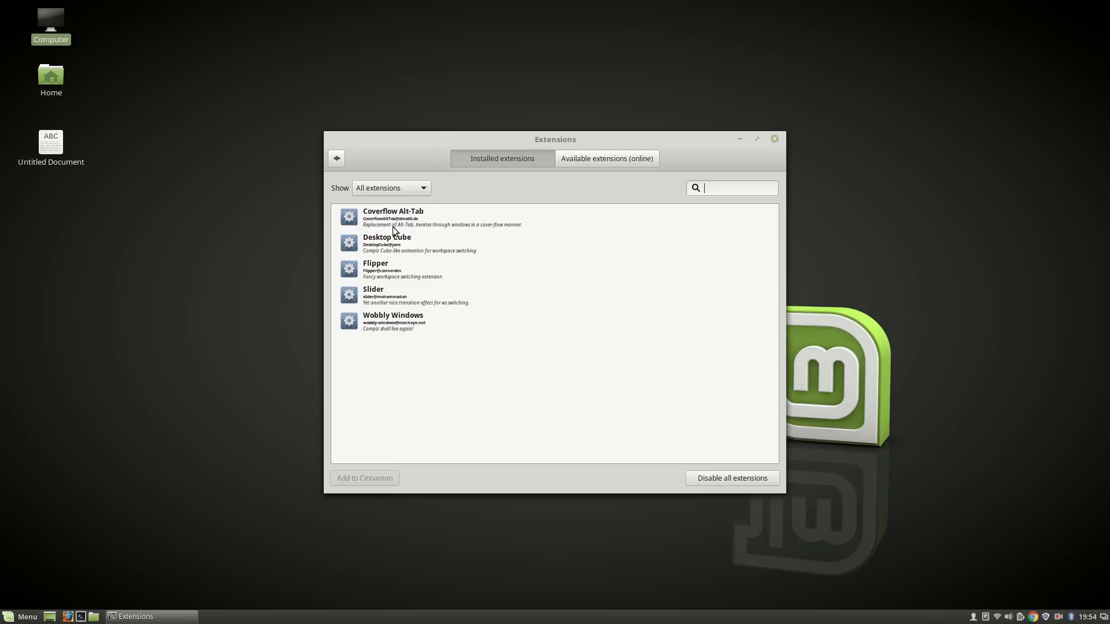
click(605, 158)
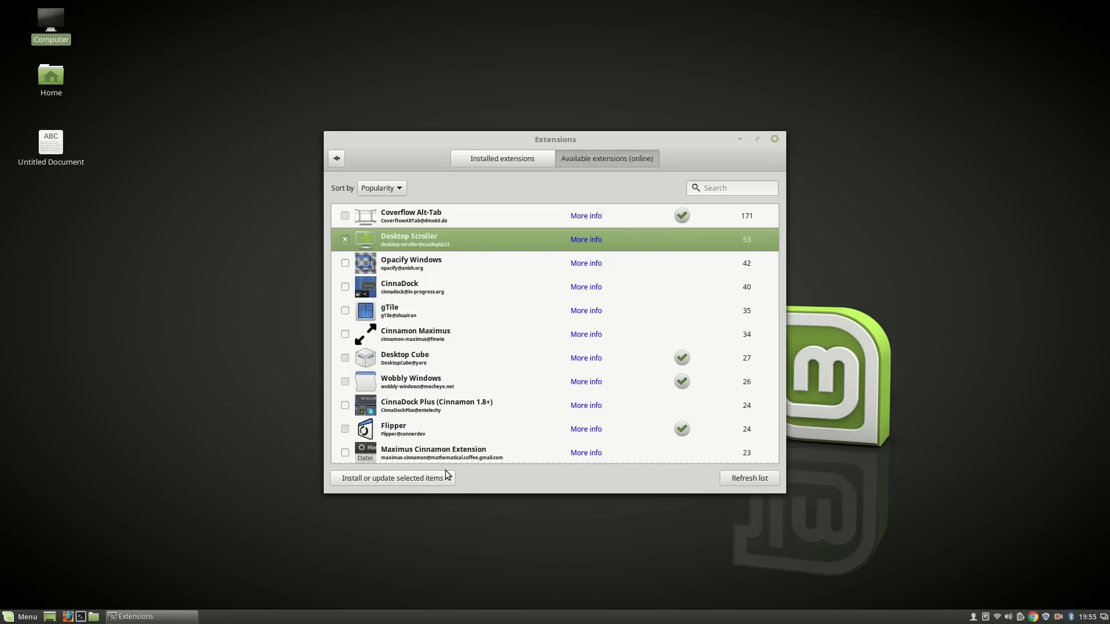
Browse the available online extensions, switching between the Installed and Available tabs.
click(344, 238)
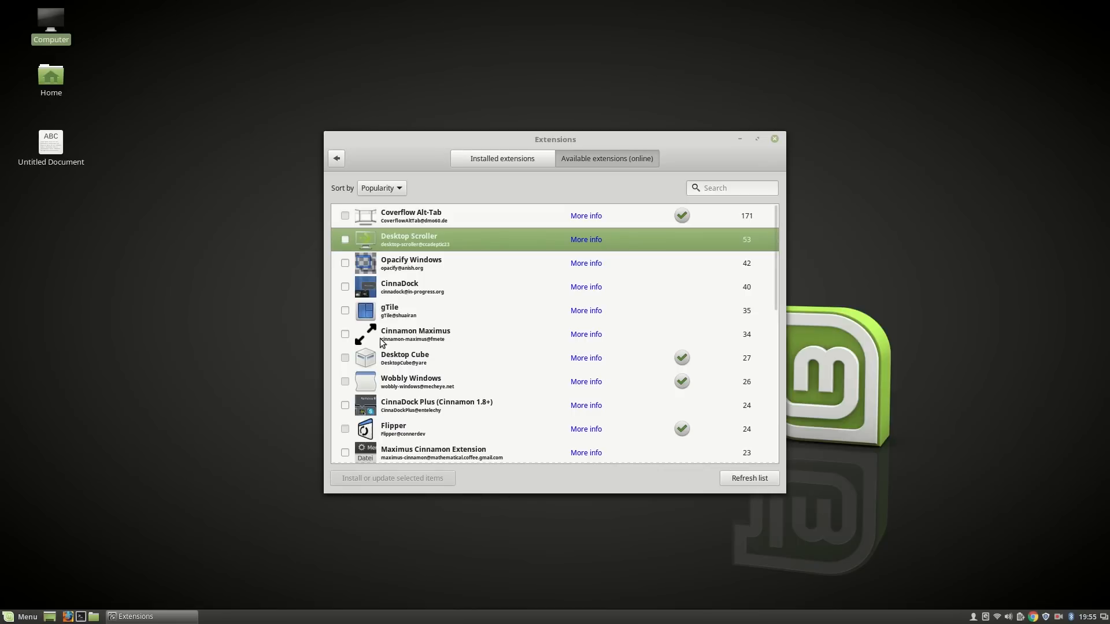
scroll(down, 3)
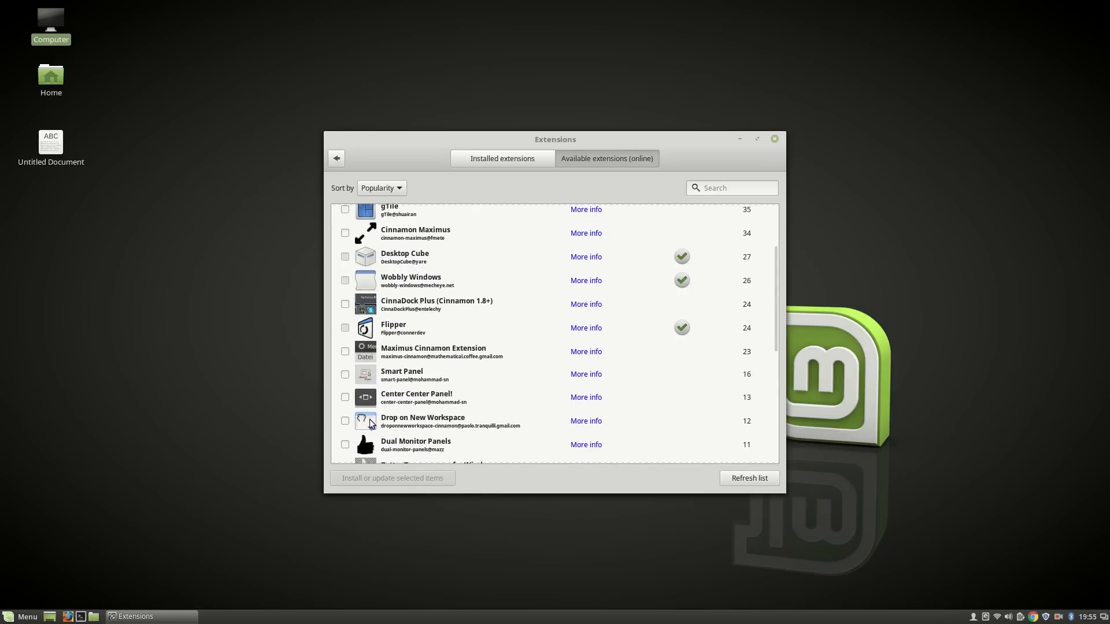
scroll(down, 3)
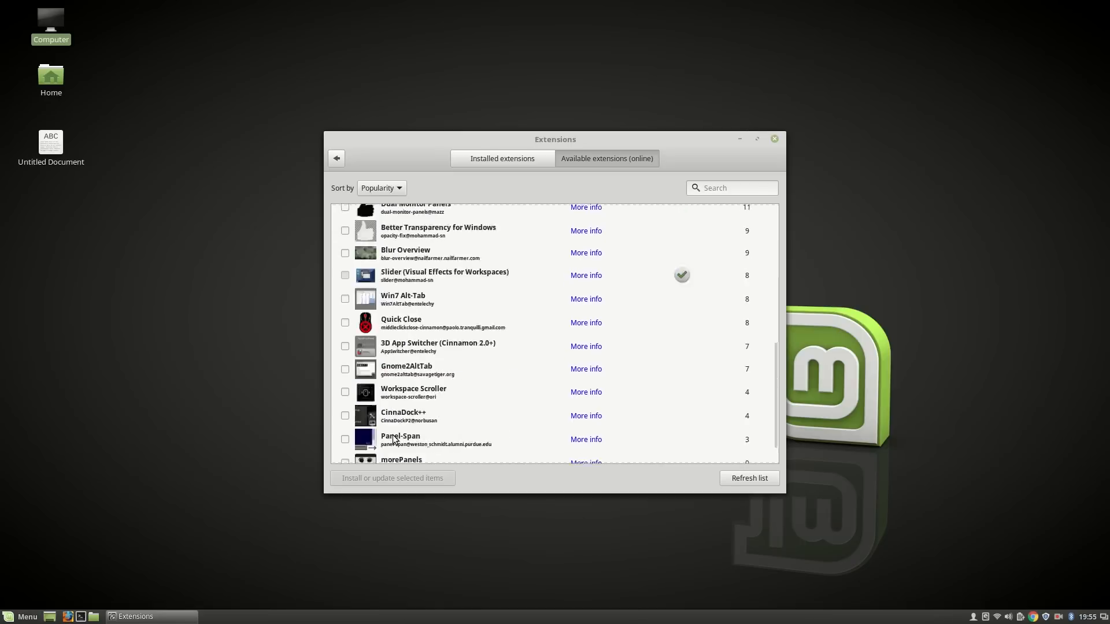
click(502, 158)
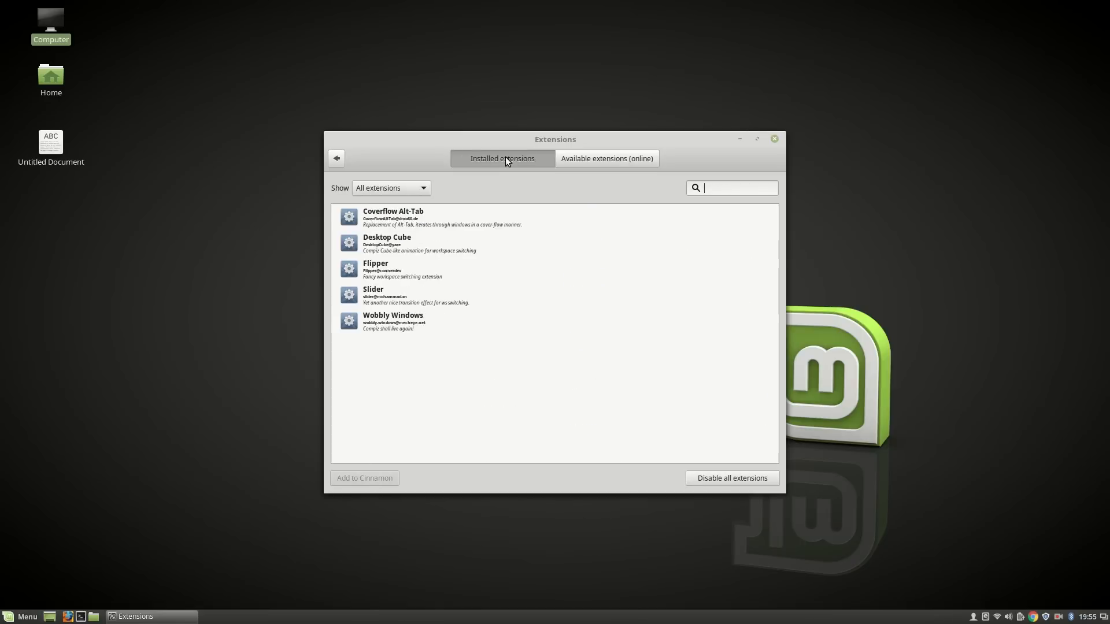
click(606, 159)
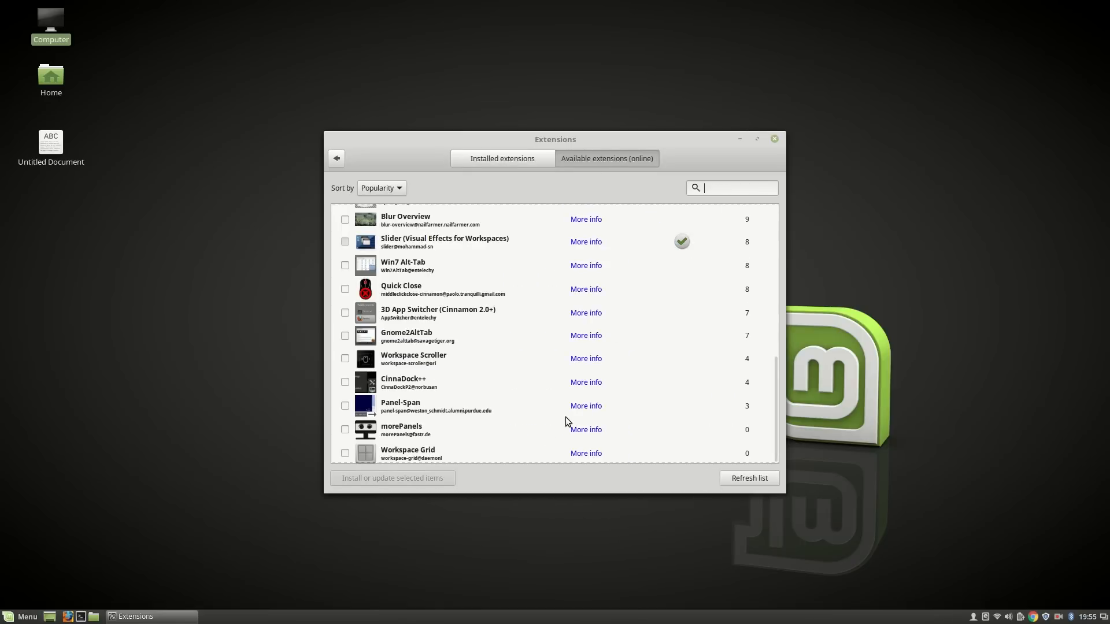
Enable Coverflow Alt-Tab, accepting its compatibility warning.
click(501, 158)
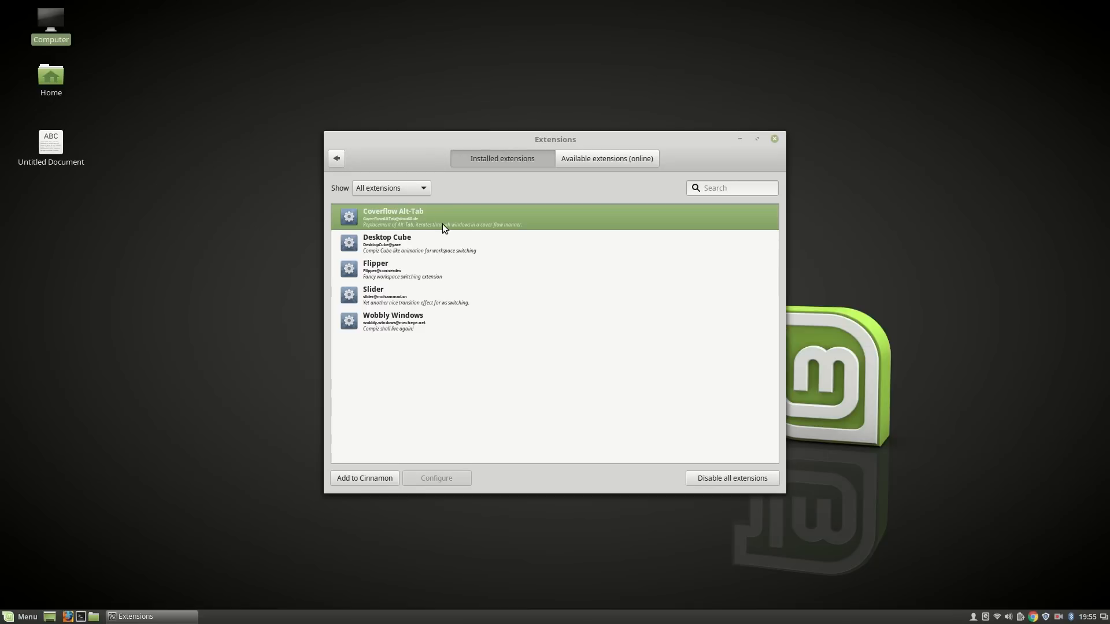
click(364, 478)
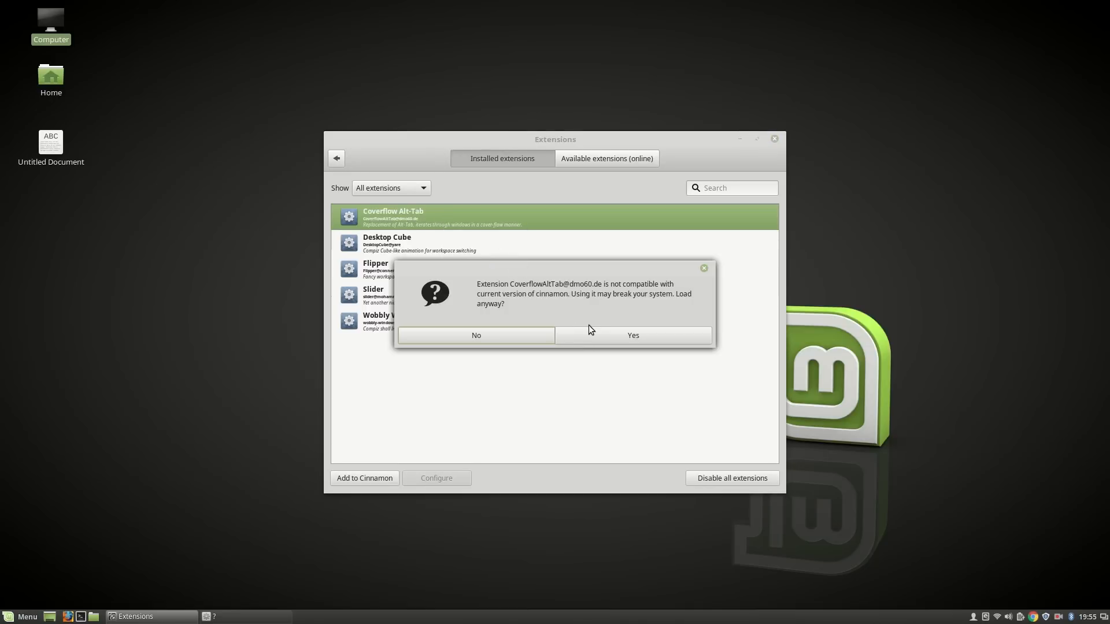
click(631, 335)
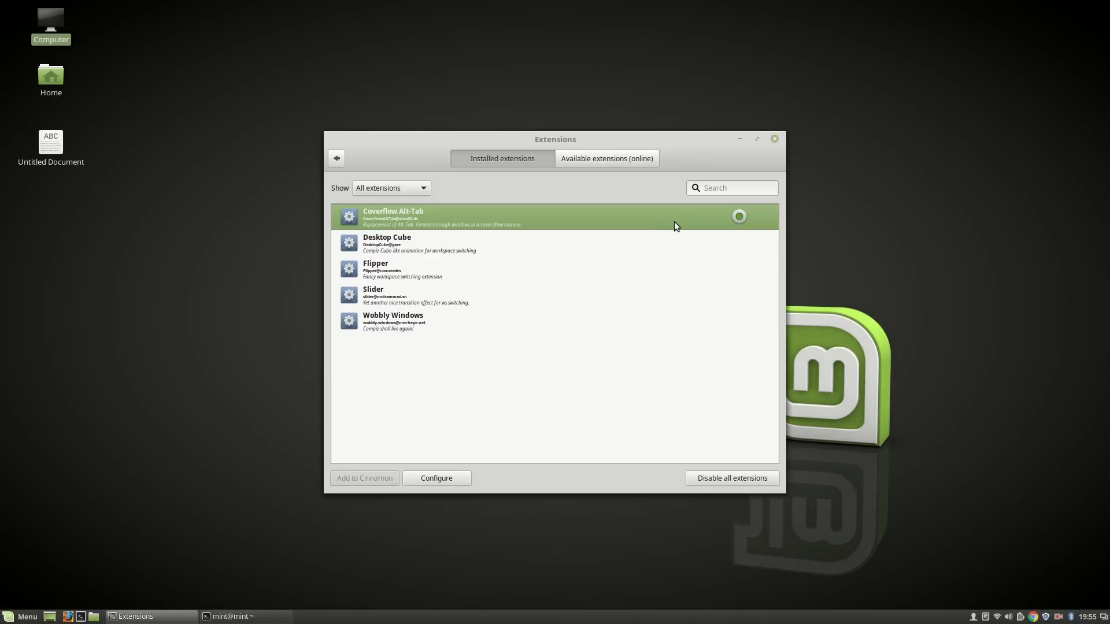
Enable Flipper from its context menu, accepting its compatibility warning.
click(417, 242)
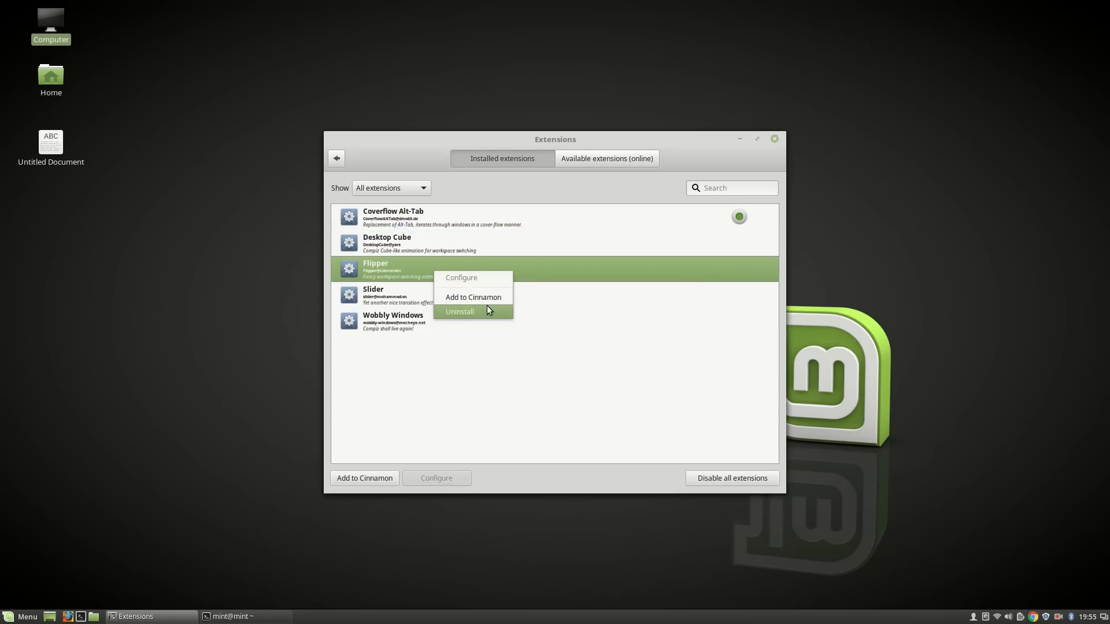
click(472, 297)
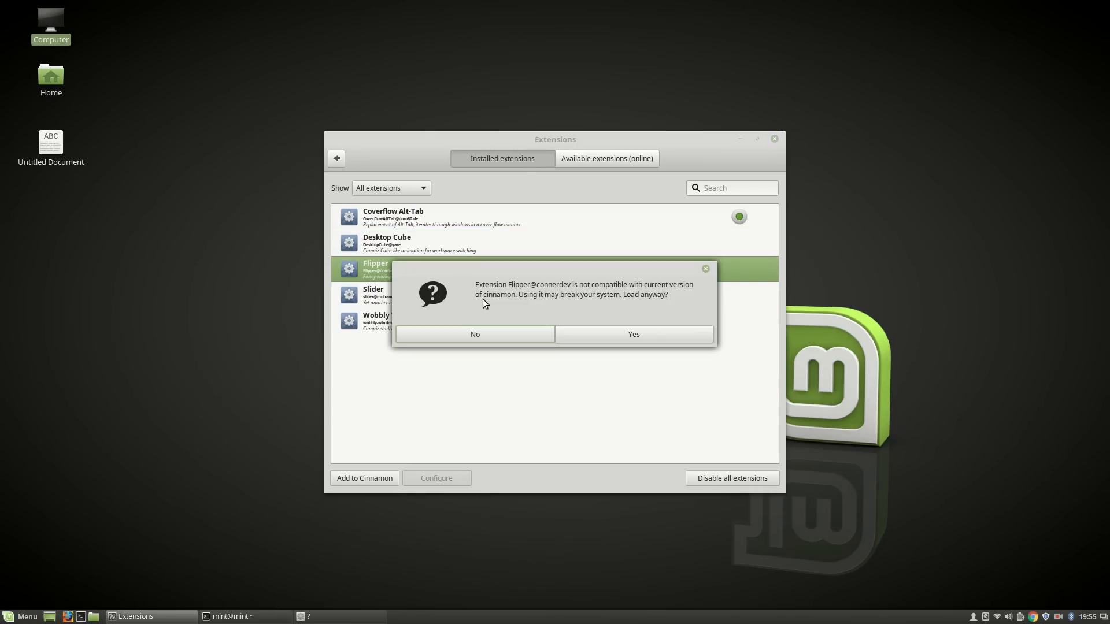
click(632, 334)
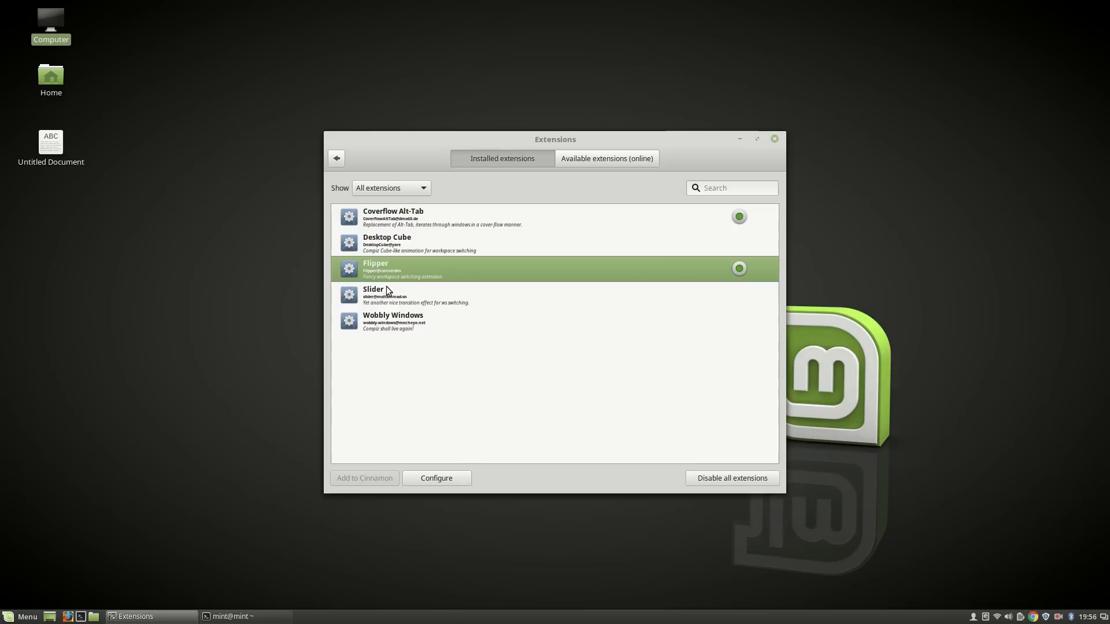
Dismiss the Wobbly Windows context menu and close the Extensions window.
click(738, 268)
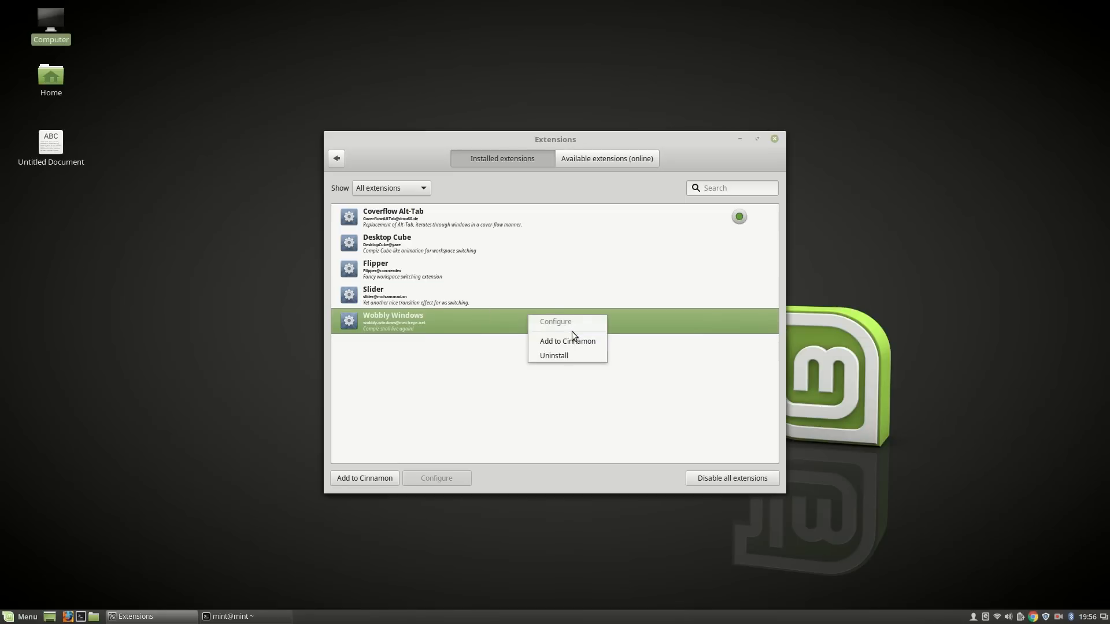
click(705, 298)
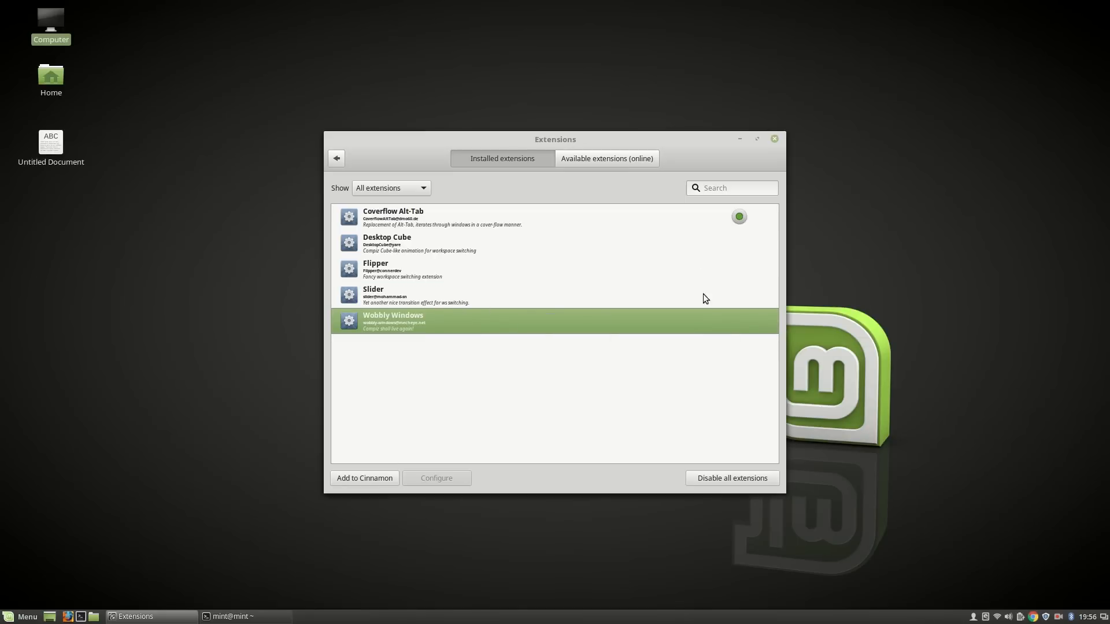
mouse_move(773, 138)
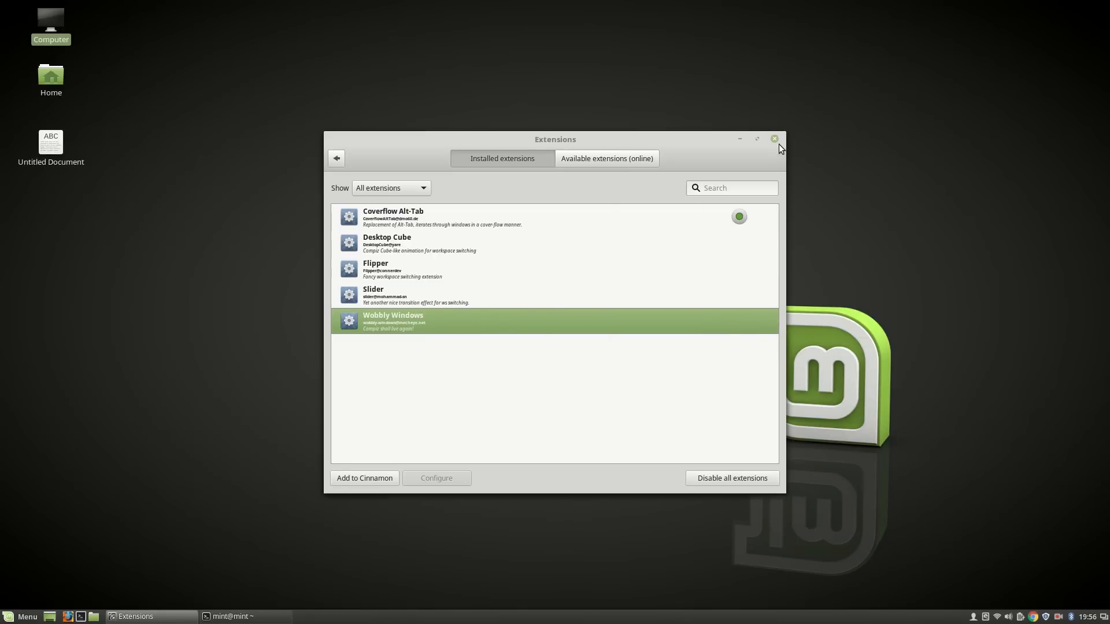
click(773, 139)
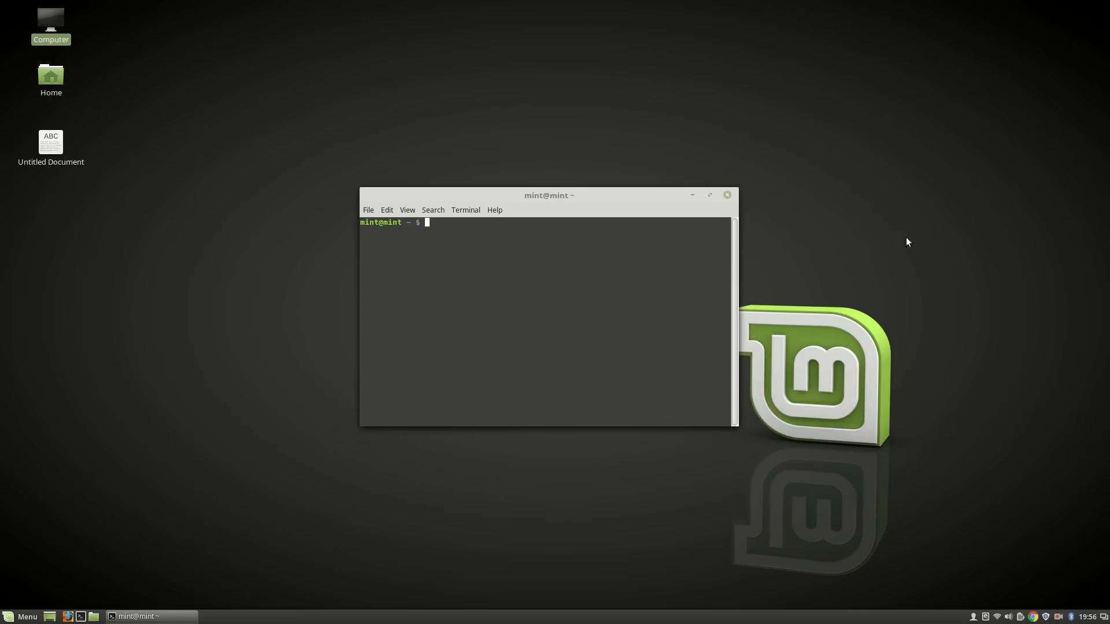